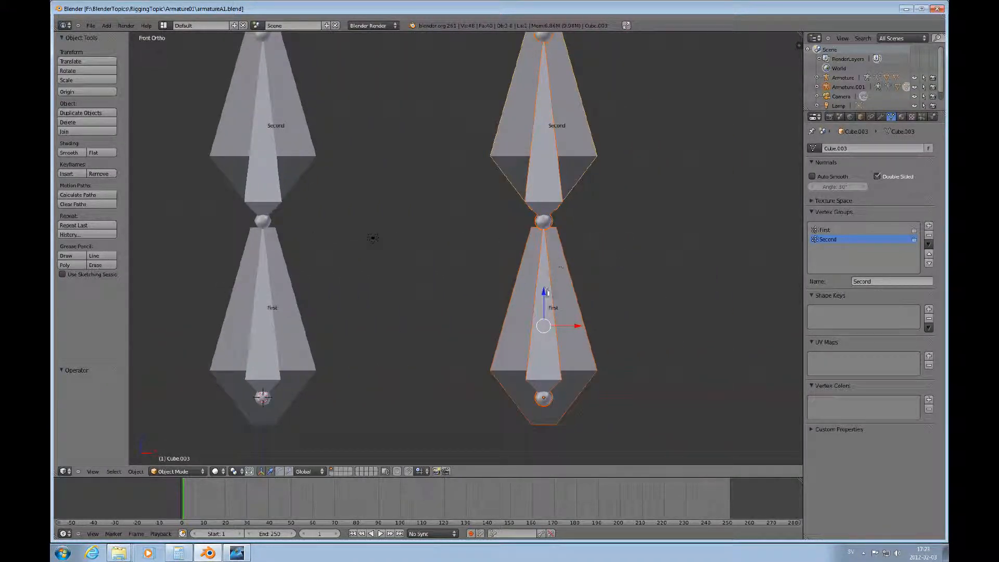
{"action": "mouse_move", "coordinate": [453, 186]}
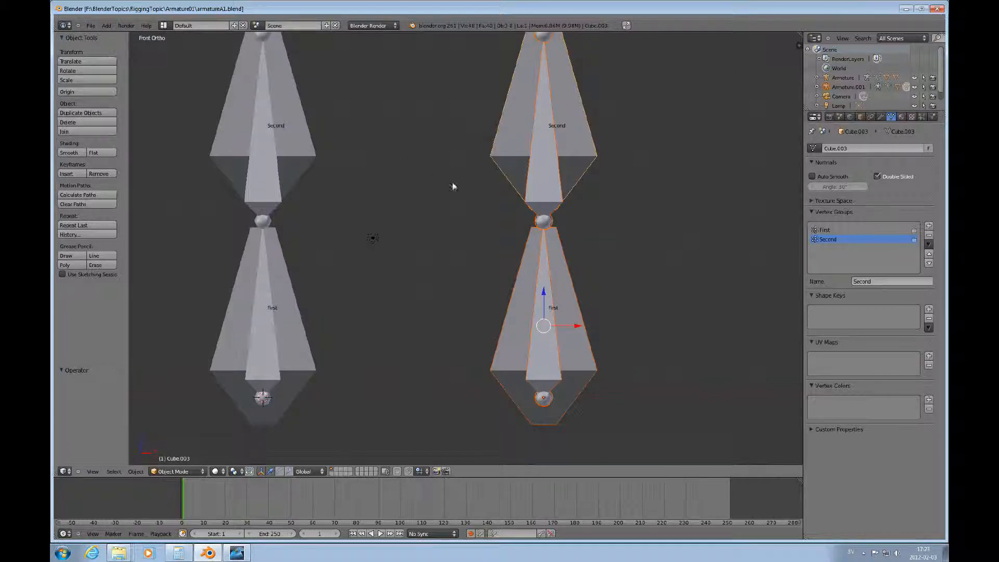
- Select the upper and lower pieces together and join them into one mesh object
{"action": "scroll", "scroll_direction": "down", "scroll_amount": 3}
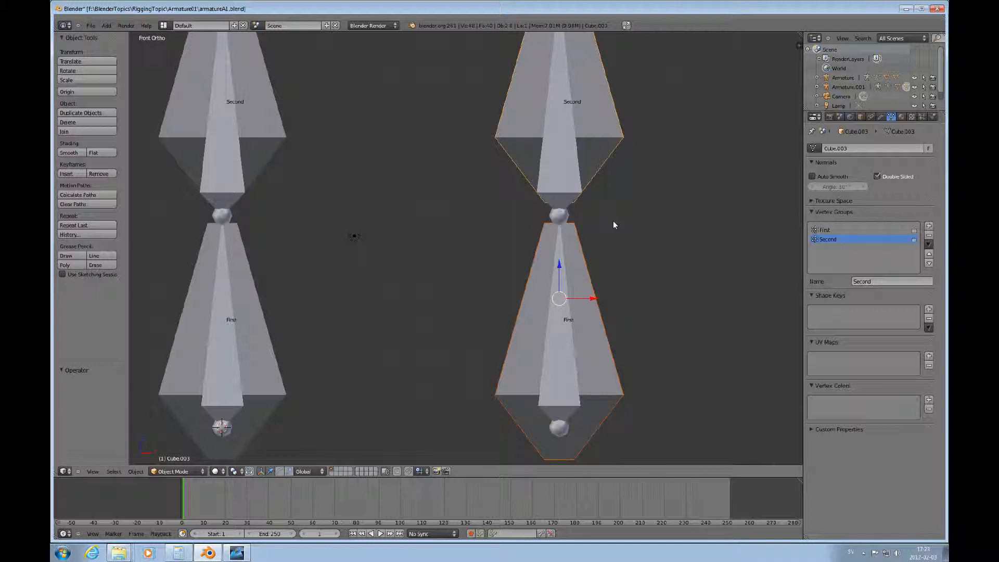
{"action": "left_click", "coordinate": [559, 153]}
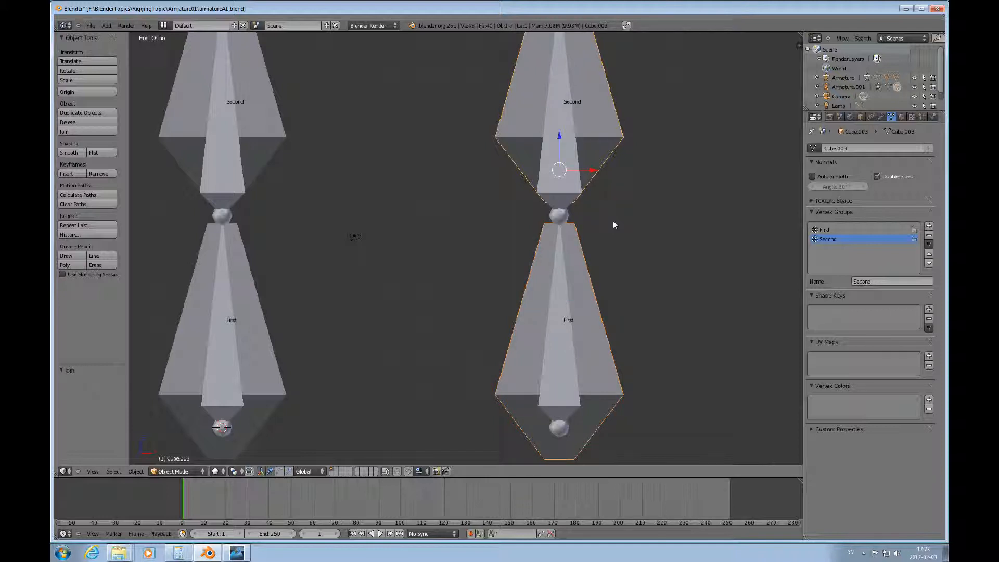
{"action": "key", "text": "Tab"}
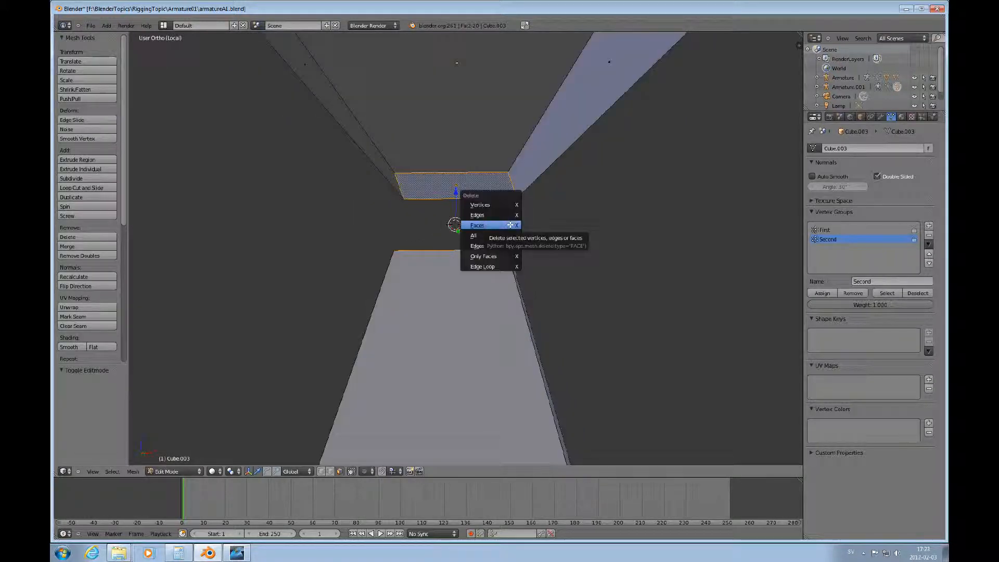
- Delete the facing end faces, then bridge the two open edge loops into a neck
{"action": "left_click", "coordinate": [476, 225]}
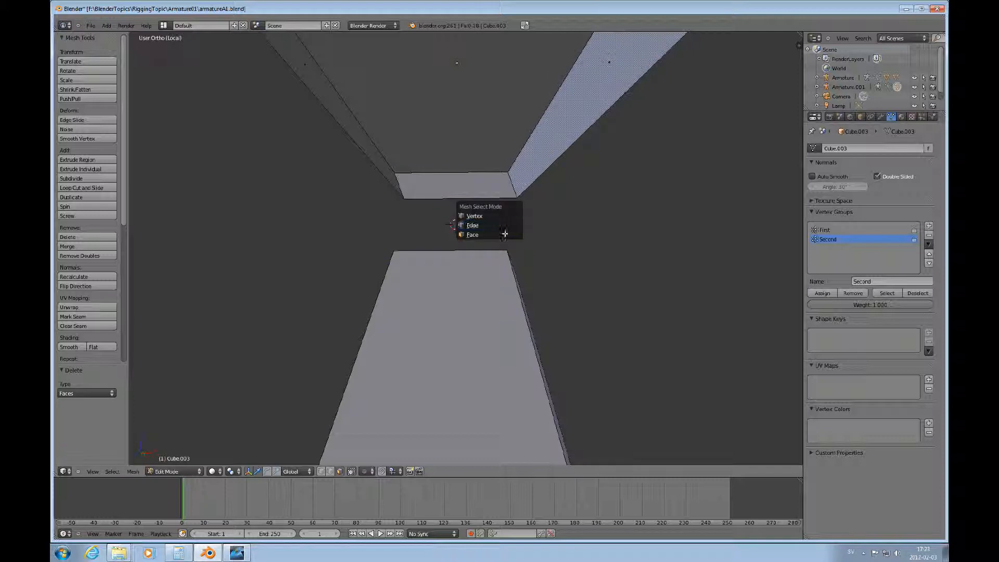
{"action": "left_click", "coordinate": [472, 234]}
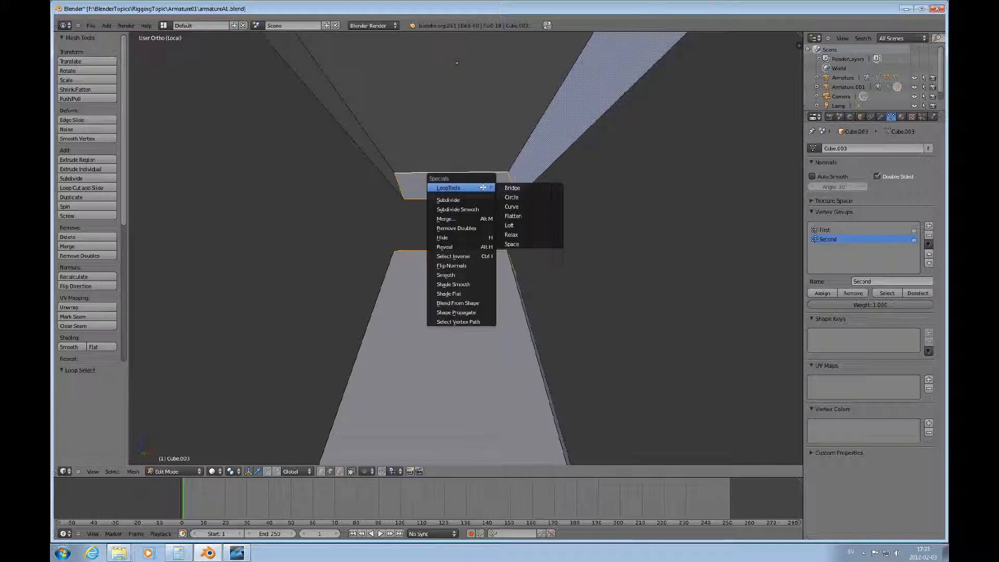
{"action": "mouse_move", "coordinate": [512, 187]}
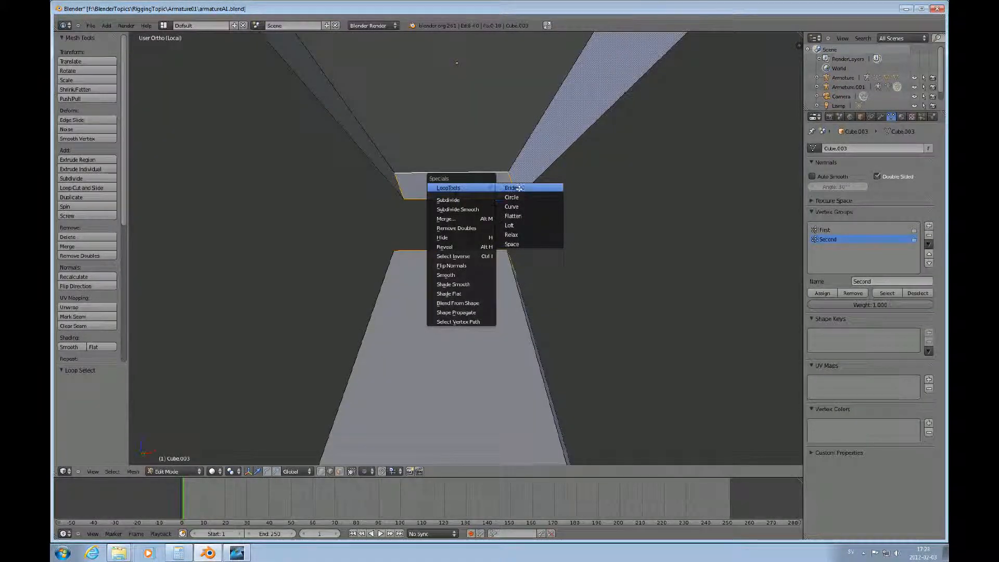
{"action": "mouse_move", "coordinate": [513, 187]}
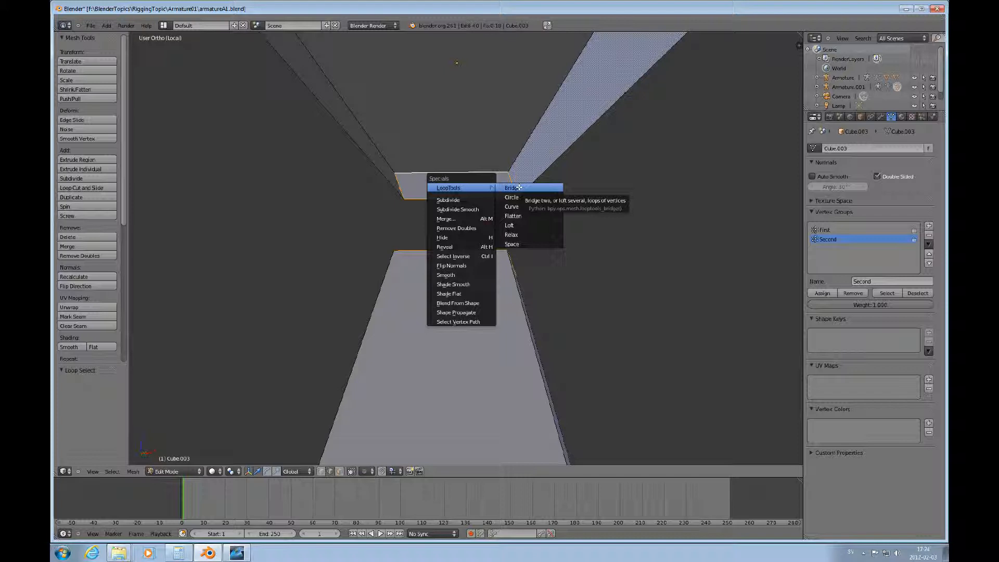
{"action": "left_click", "coordinate": [512, 187]}
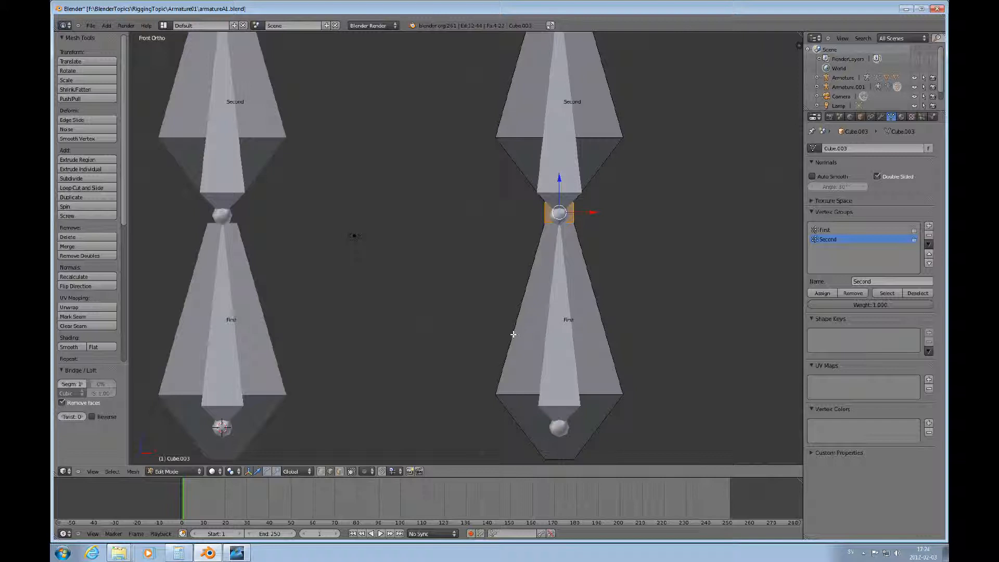
{"action": "mouse_move", "coordinate": [568, 380]}
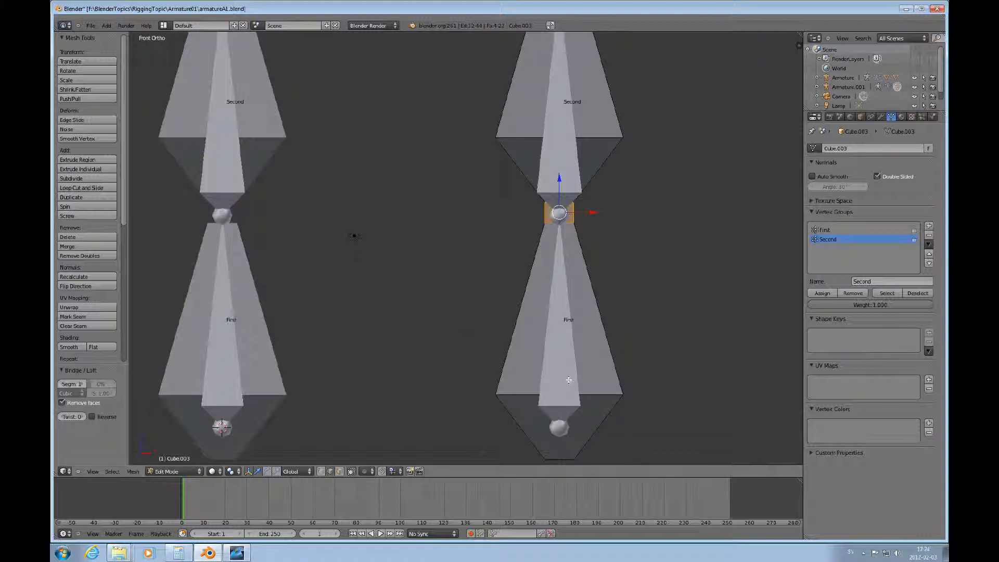
- Set the armature to Pose Position, rotate the First bone in Pose Mode and display bones as Wire
{"action": "key", "text": "Tab"}
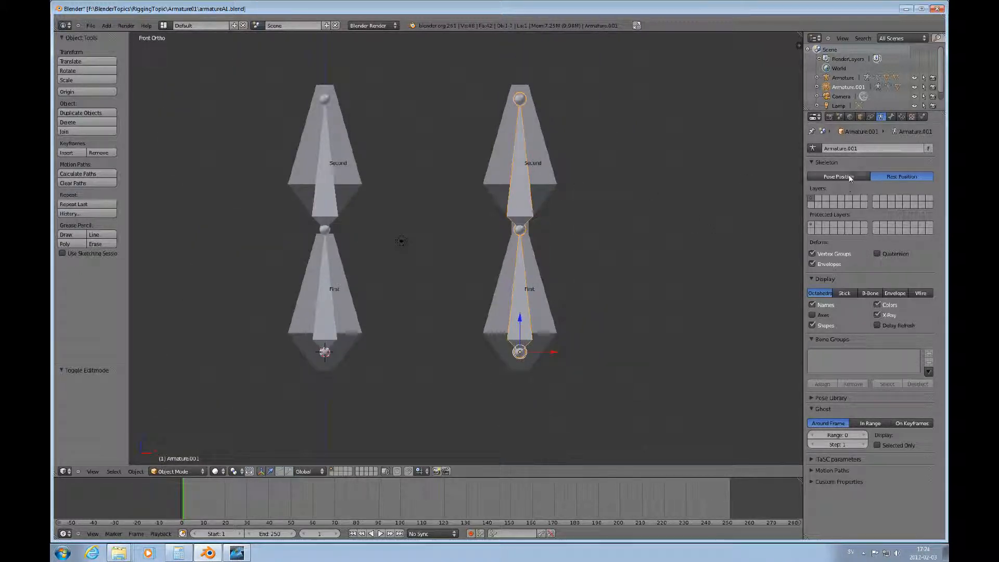
{"action": "left_click", "coordinate": [839, 177]}
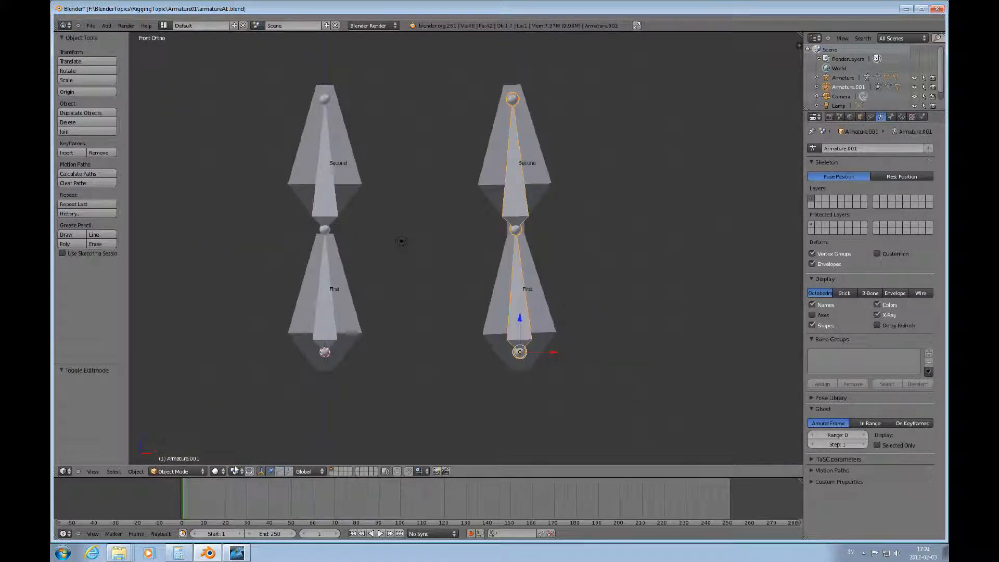
{"action": "left_click", "coordinate": [172, 470]}
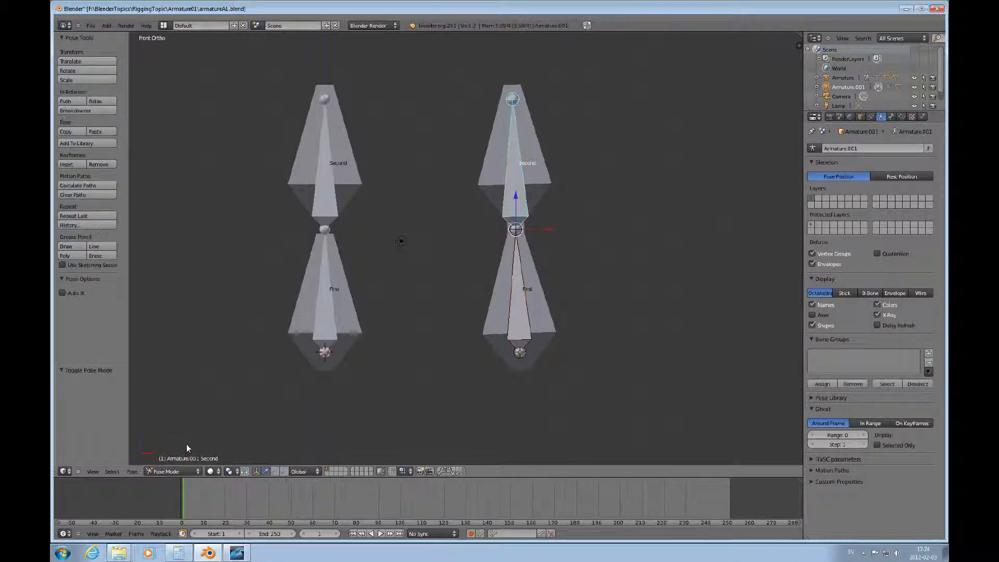
{"action": "left_click", "coordinate": [522, 299]}
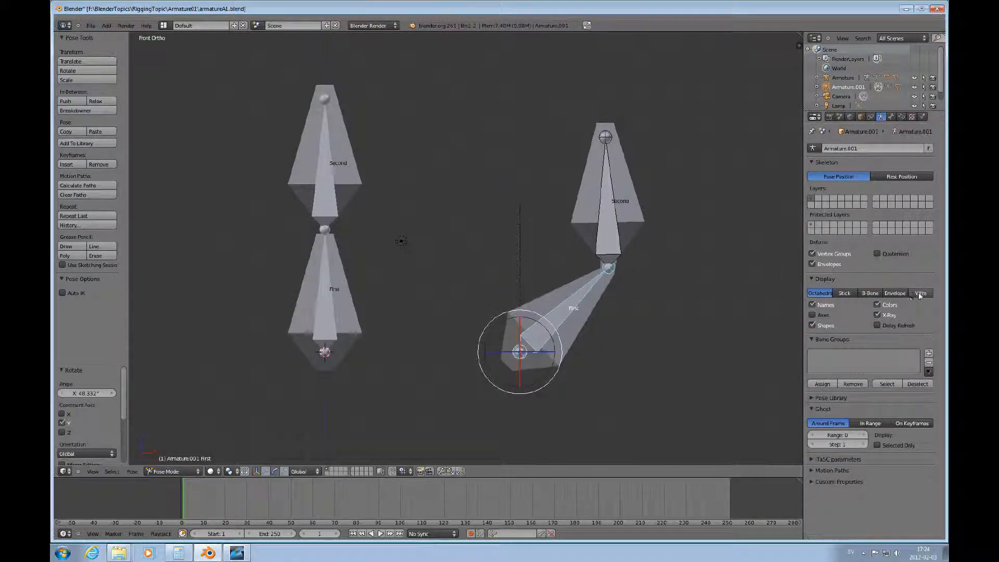
{"action": "left_click", "coordinate": [920, 293]}
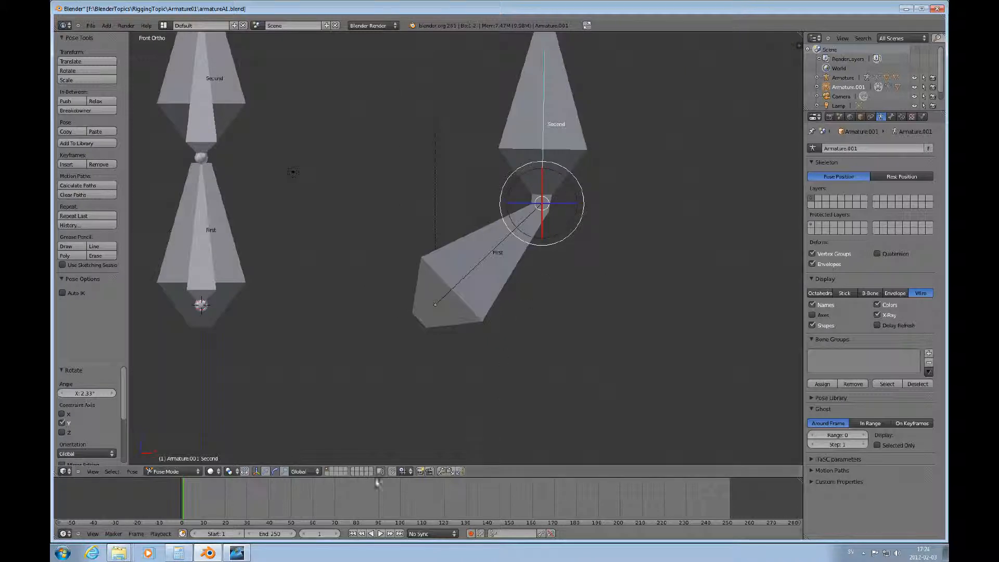
{"action": "left_click", "coordinate": [169, 471]}
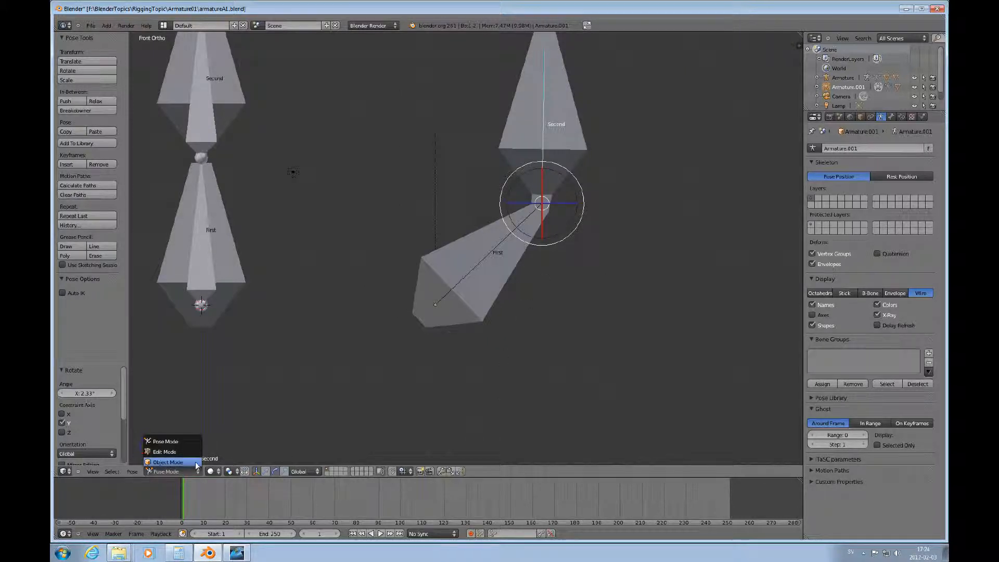
- Switch the mesh to Weight Paint mode and view the Second vertex group's weights
{"action": "left_click", "coordinate": [167, 462]}
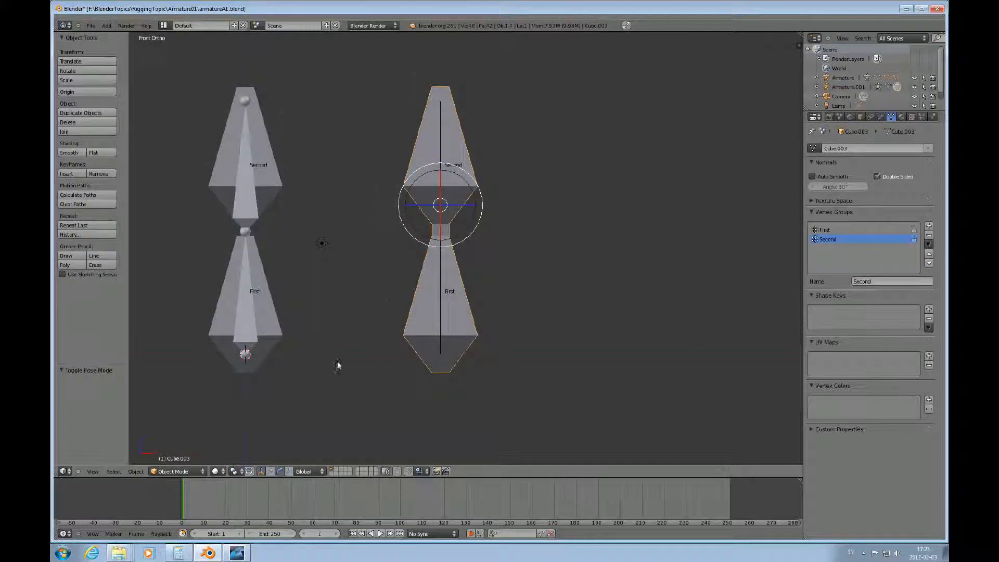
{"action": "left_click", "coordinate": [178, 471]}
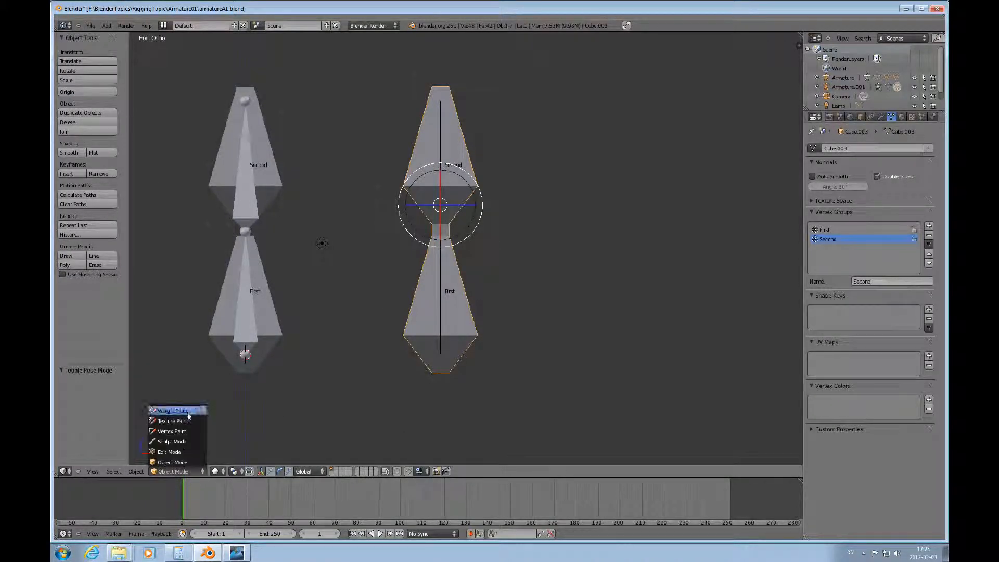
{"action": "left_click", "coordinate": [172, 410]}
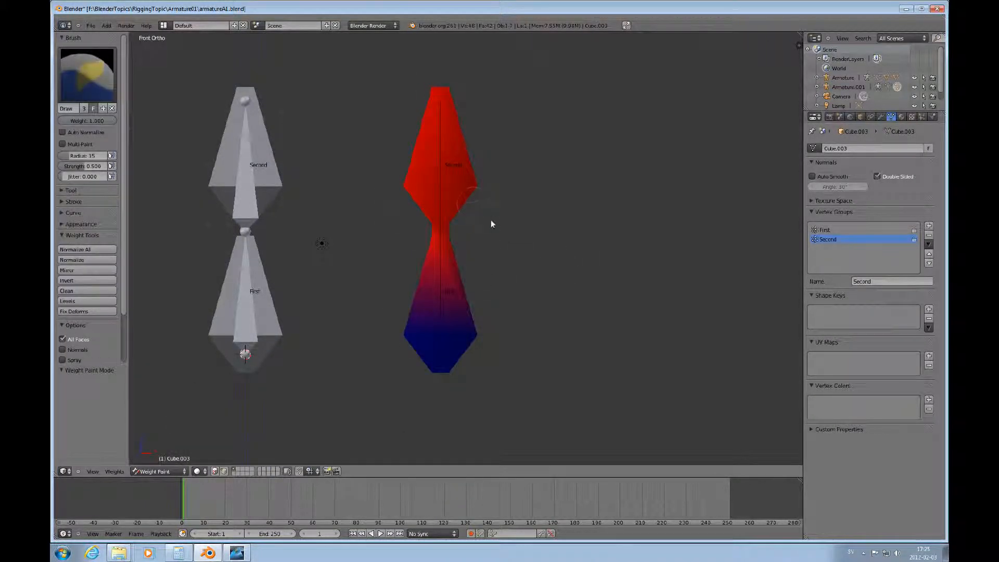
{"action": "mouse_move", "coordinate": [579, 200]}
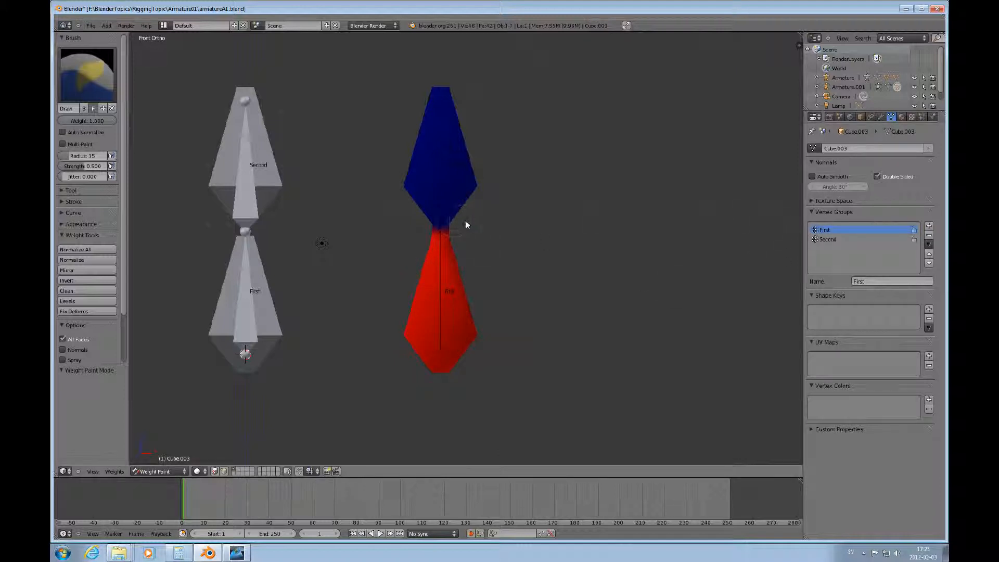
{"action": "mouse_move", "coordinate": [461, 239]}
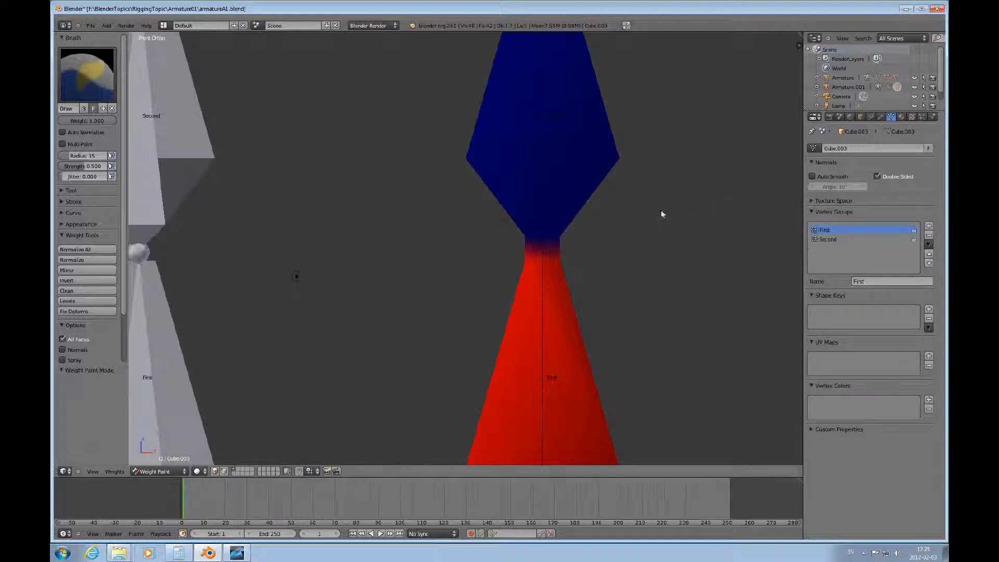
{"action": "left_click", "coordinate": [828, 239]}
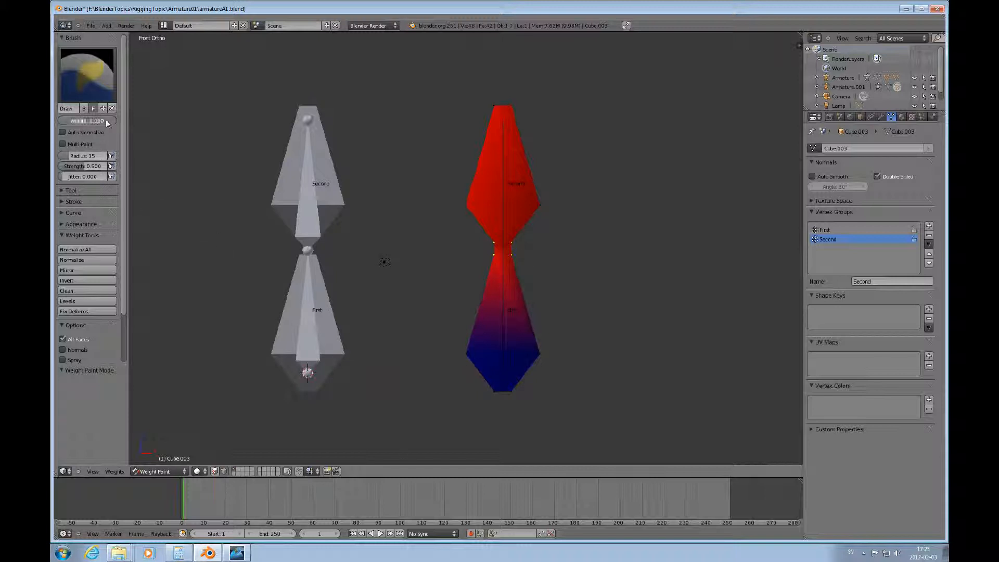
- With brush Weight 0.5 and Strength 1.0, paint blended weight around the neck joint
{"action": "left_click", "coordinate": [86, 121]}
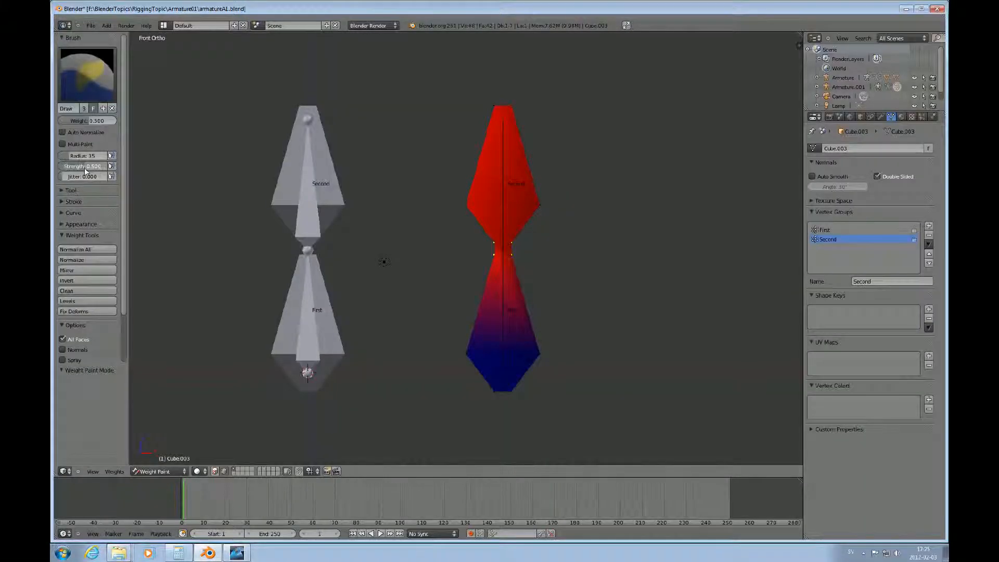
{"action": "left_click", "coordinate": [86, 166]}
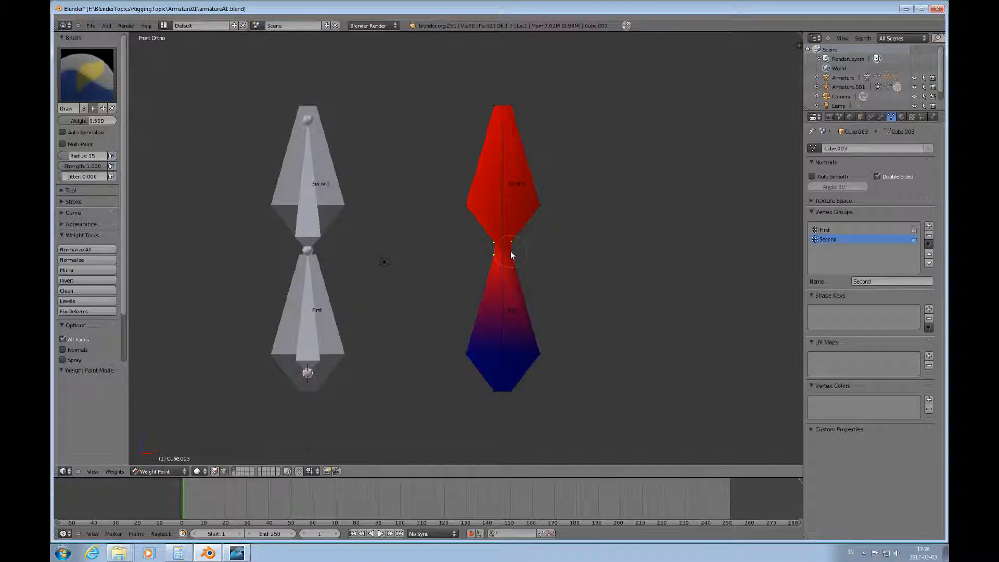
{"action": "left_click", "coordinate": [500, 255]}
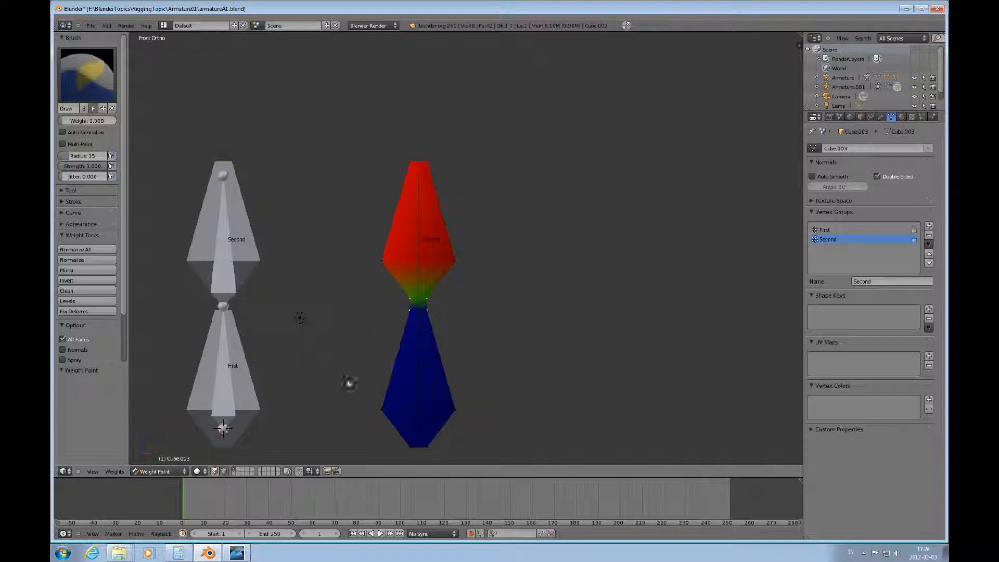
{"action": "mouse_move", "coordinate": [425, 327]}
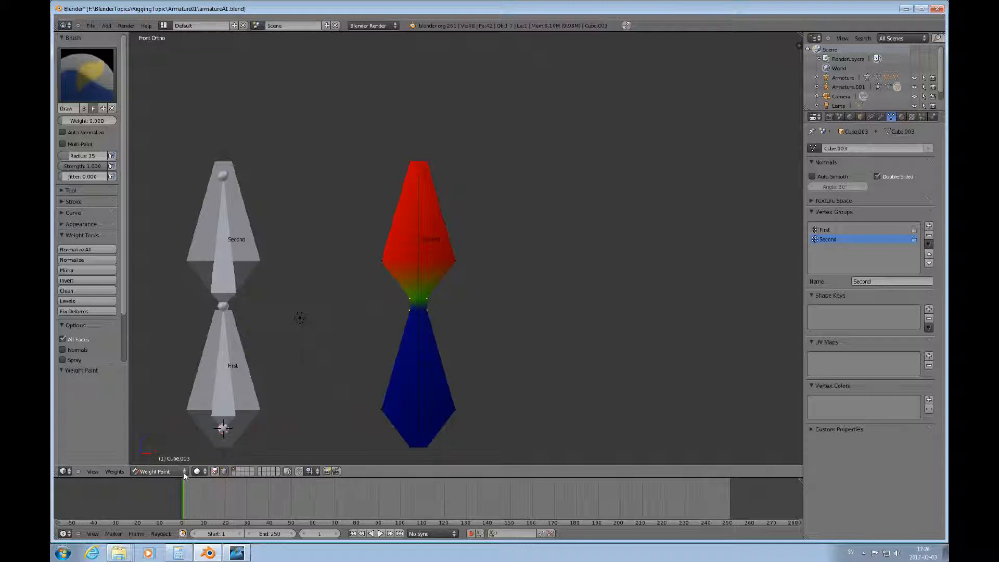
- Add loop cuts across the neck, the upper cone and the lower cone
{"action": "left_click", "coordinate": [166, 471]}
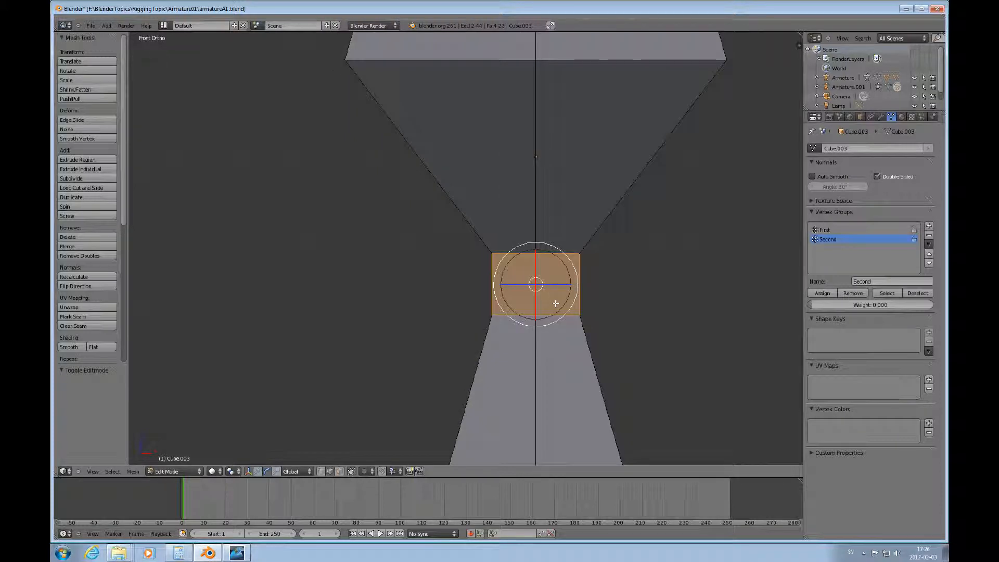
{"action": "left_click", "coordinate": [81, 188]}
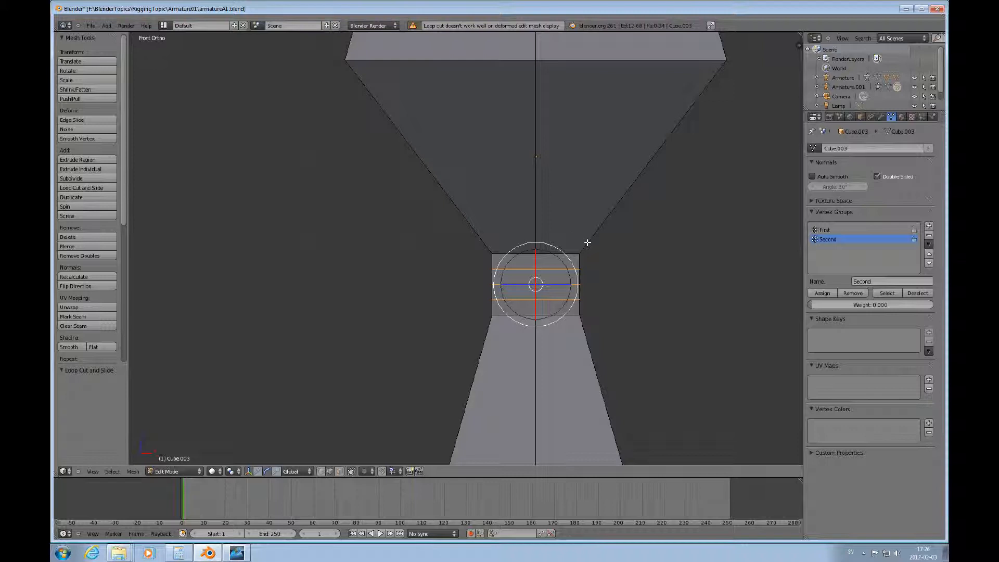
{"action": "left_click", "coordinate": [81, 188]}
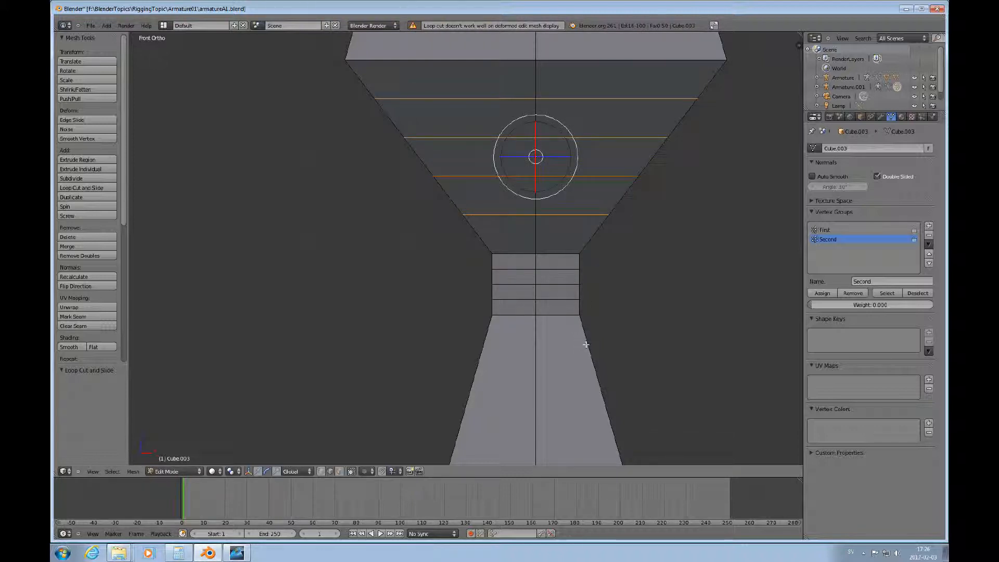
{"action": "left_click", "coordinate": [82, 188]}
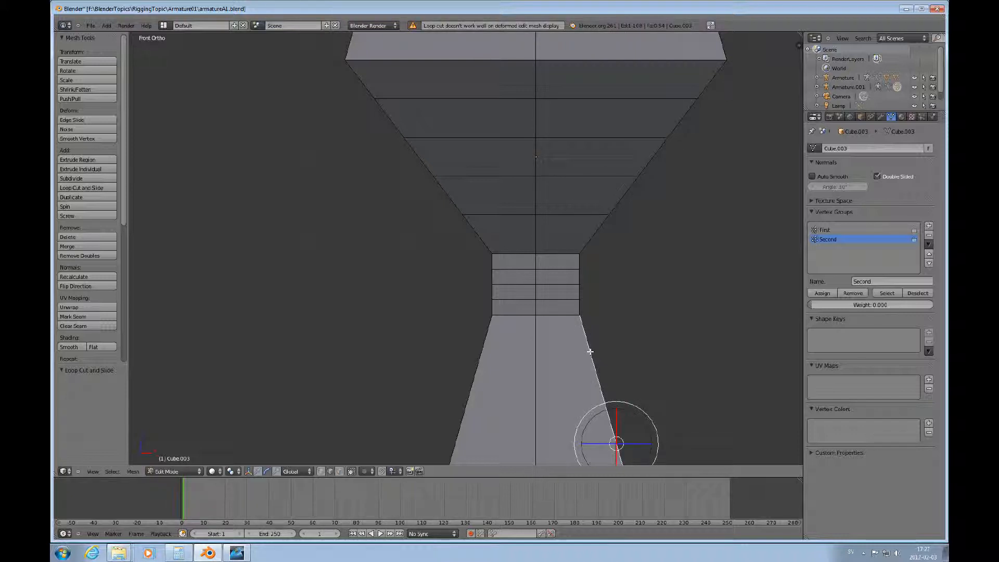
{"action": "left_click", "coordinate": [81, 188]}
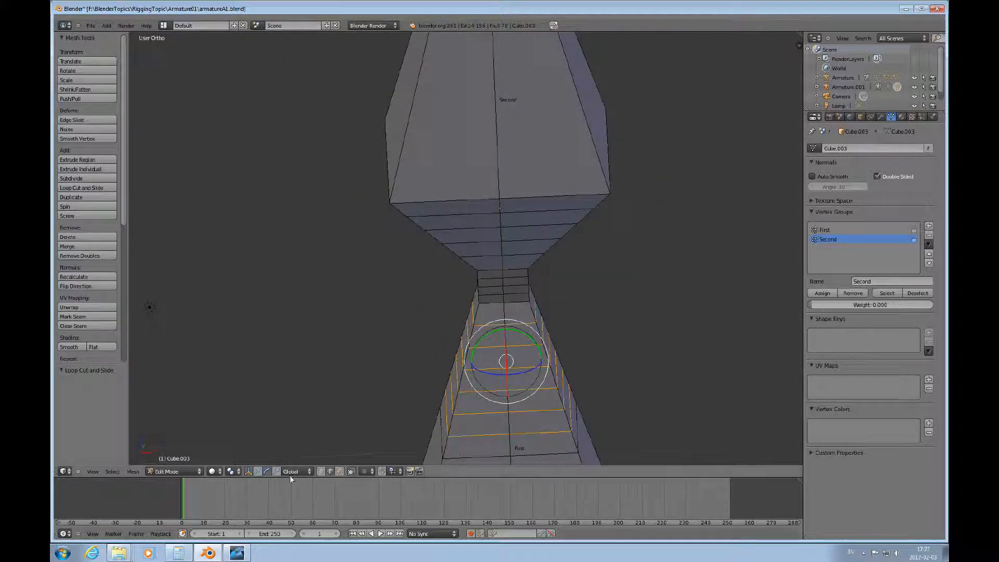
- Return to Weight Paint and compare the First and Second group weights
{"action": "left_click", "coordinate": [167, 470]}
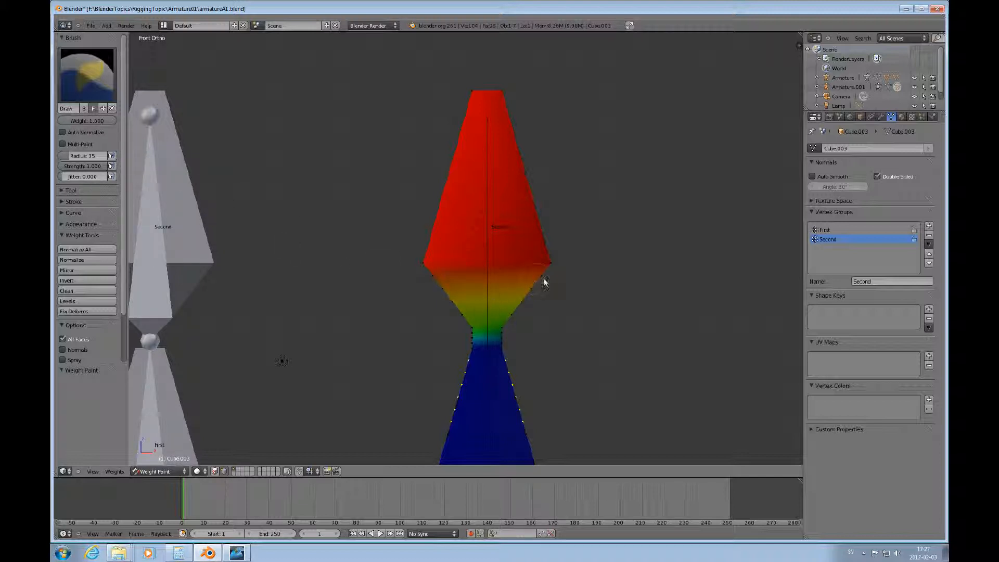
{"action": "mouse_move", "coordinate": [221, 477]}
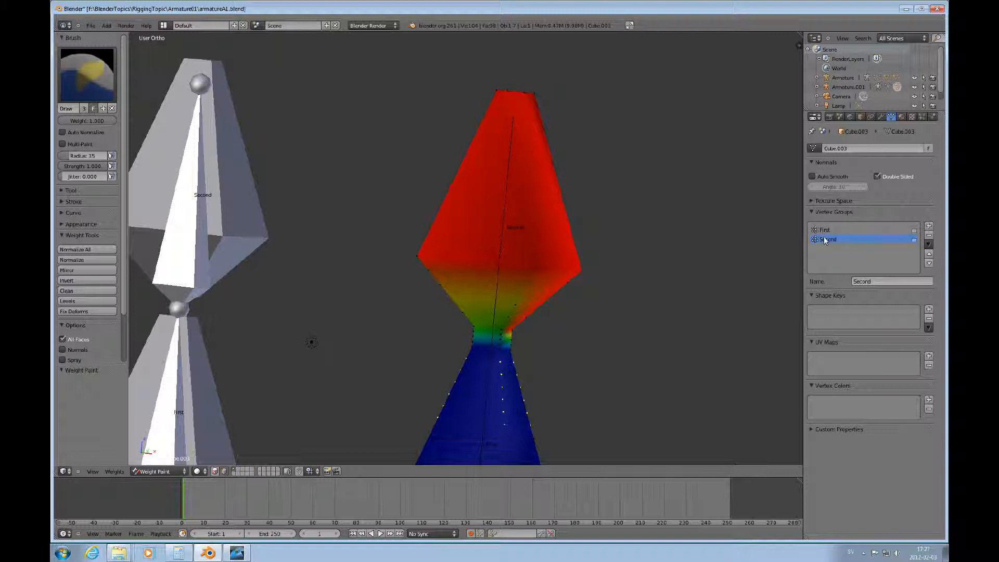
{"action": "left_click", "coordinate": [828, 229]}
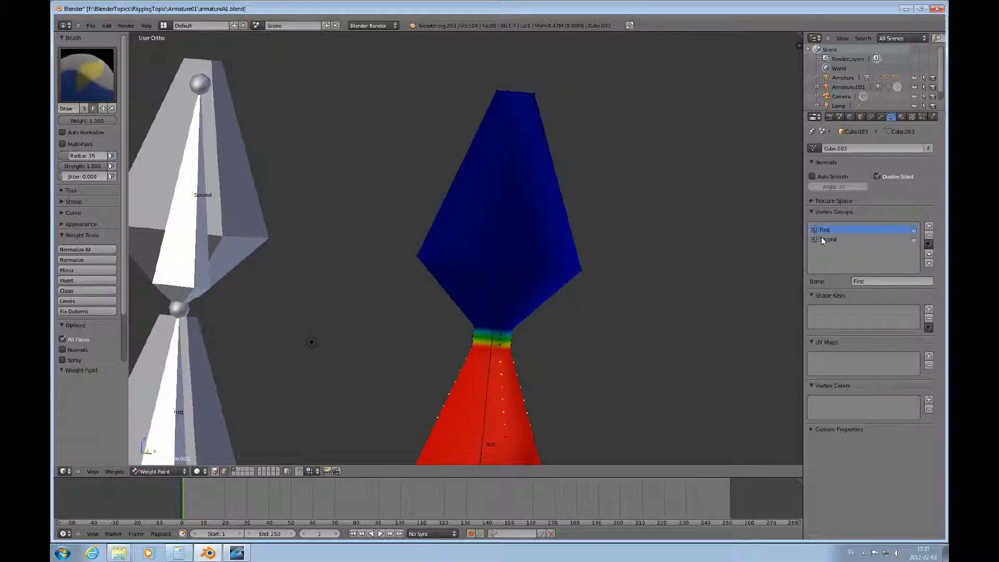
{"action": "left_click", "coordinate": [829, 239]}
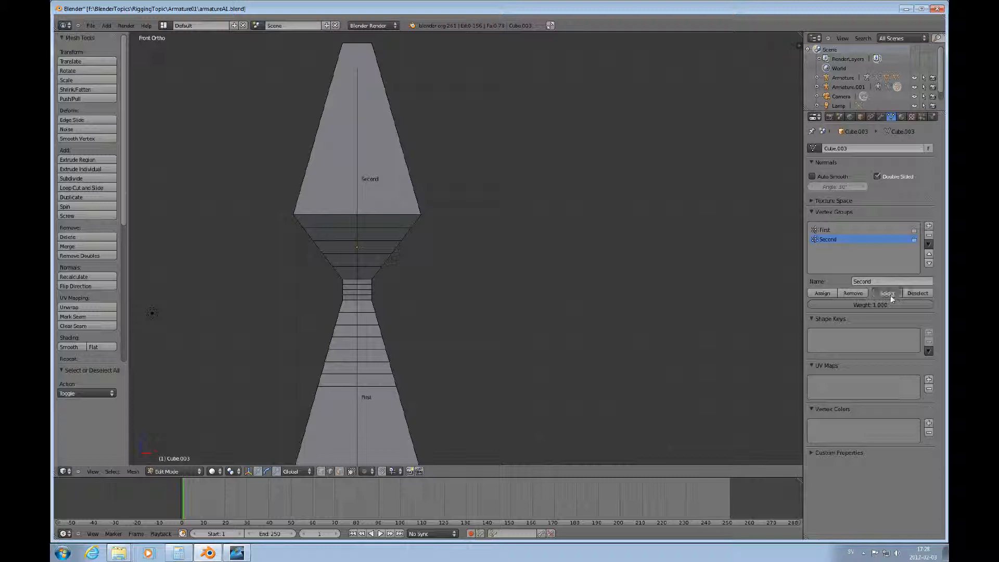
- Reselect and reassign the Second group's waist vertices, then return to weight painting
{"action": "left_click", "coordinate": [887, 294]}
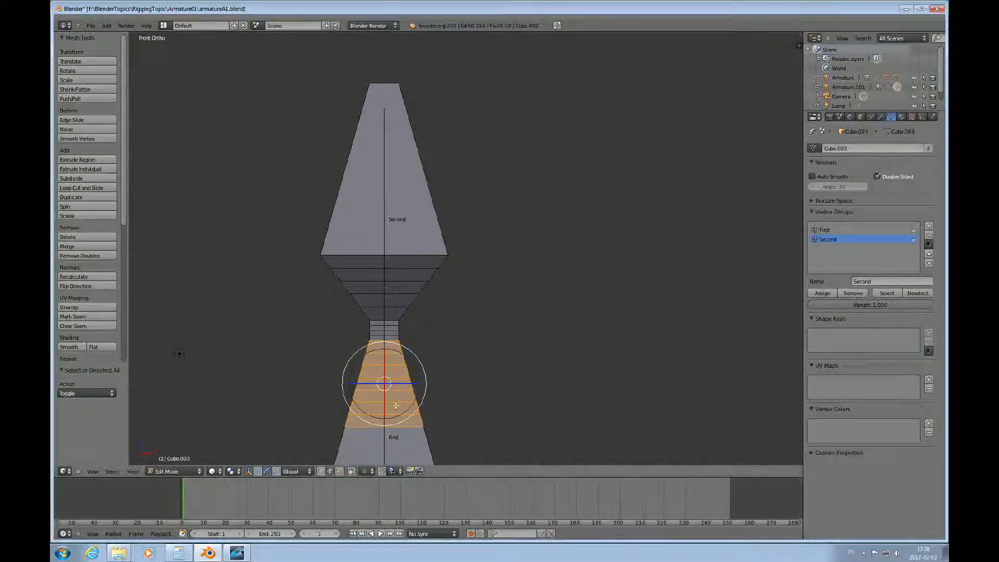
{"action": "left_click", "coordinate": [917, 294]}
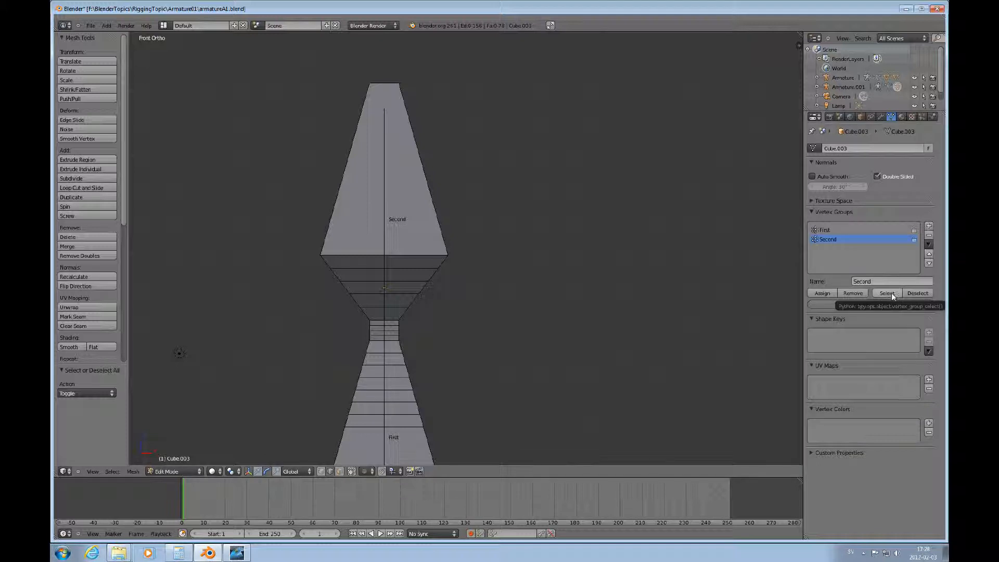
{"action": "left_click", "coordinate": [887, 292]}
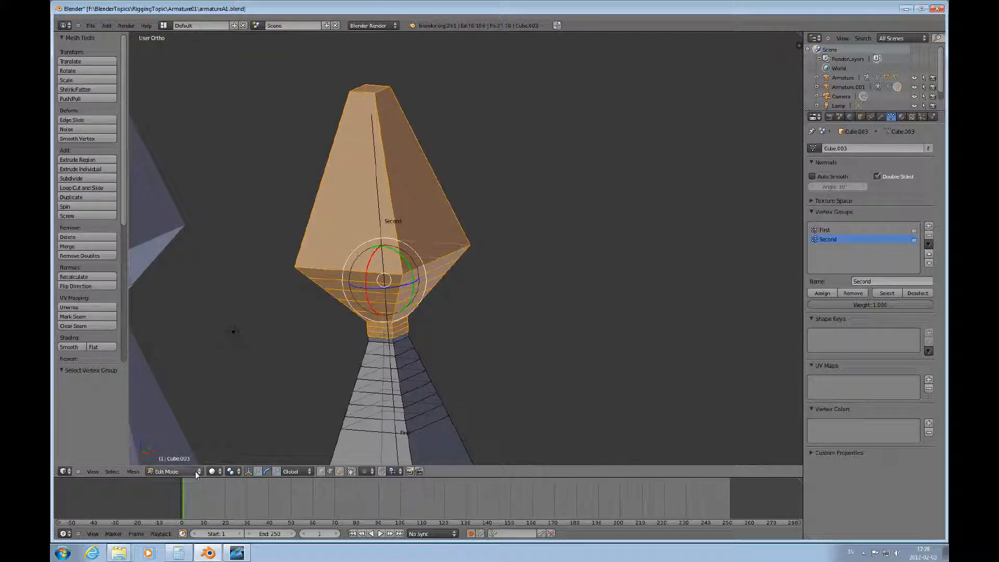
{"action": "left_click", "coordinate": [168, 470]}
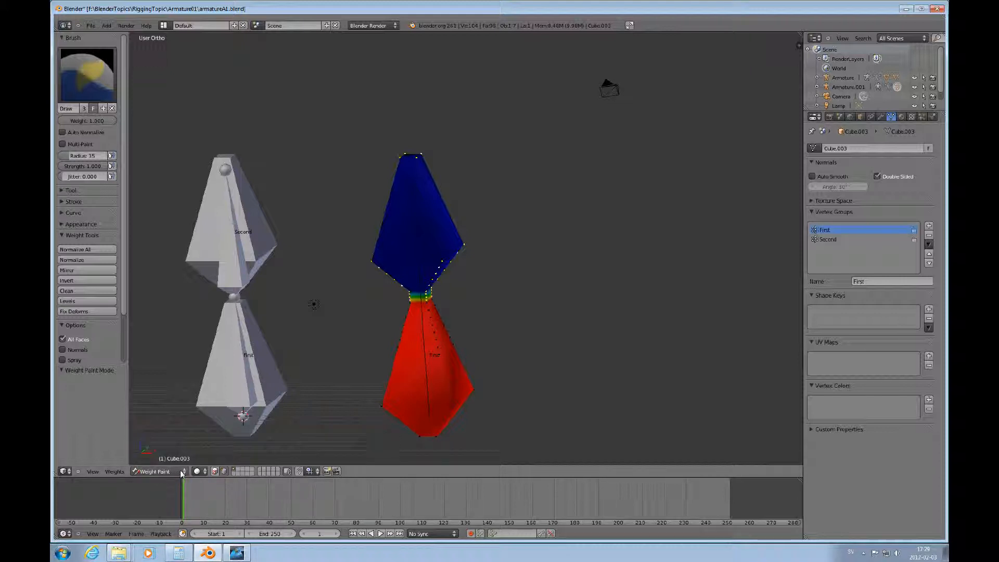
- Enter Pose Mode with Pose Position active and rotate the Second bone to bend the waist
{"action": "left_click", "coordinate": [155, 470]}
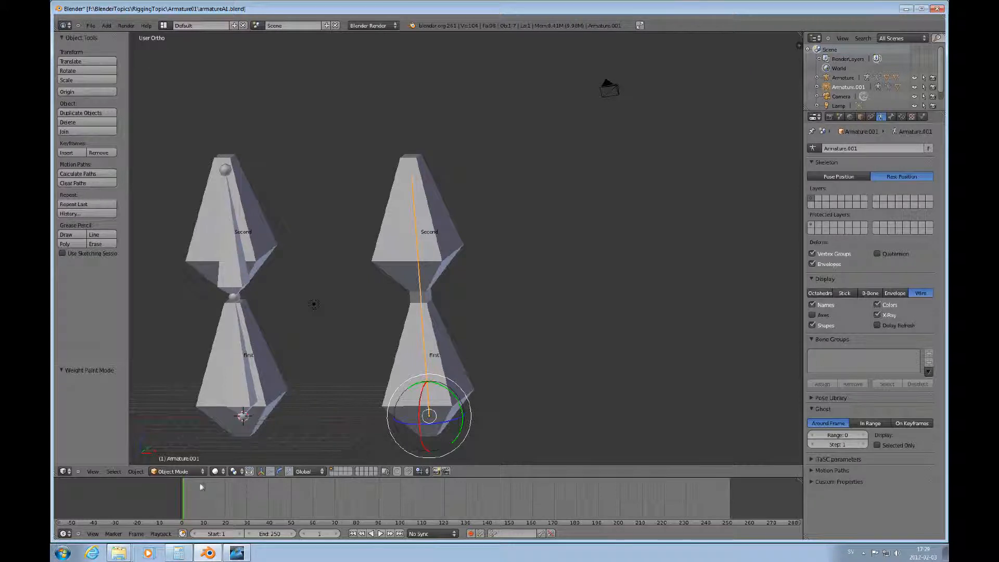
{"action": "left_click", "coordinate": [172, 470]}
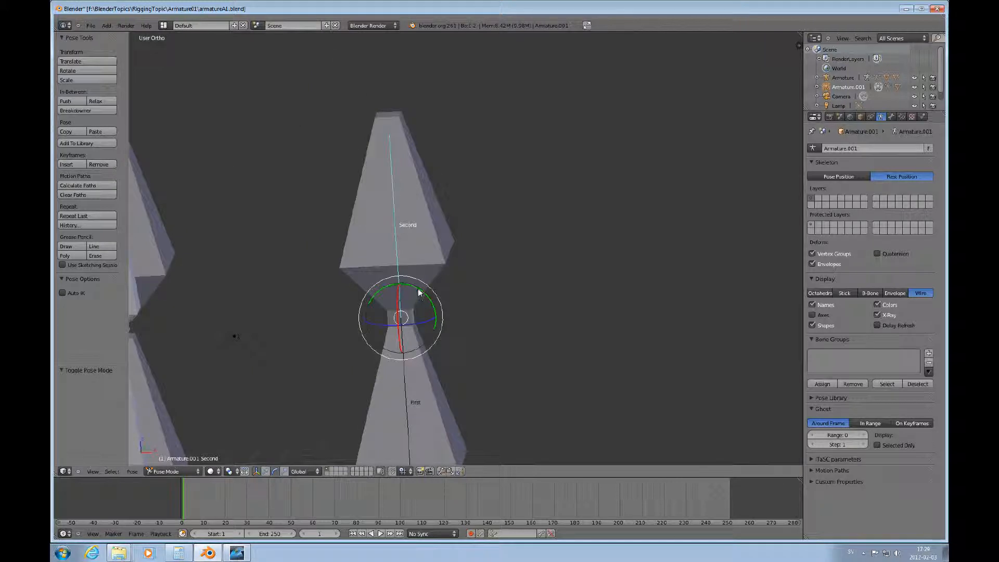
{"action": "left_click", "coordinate": [838, 177]}
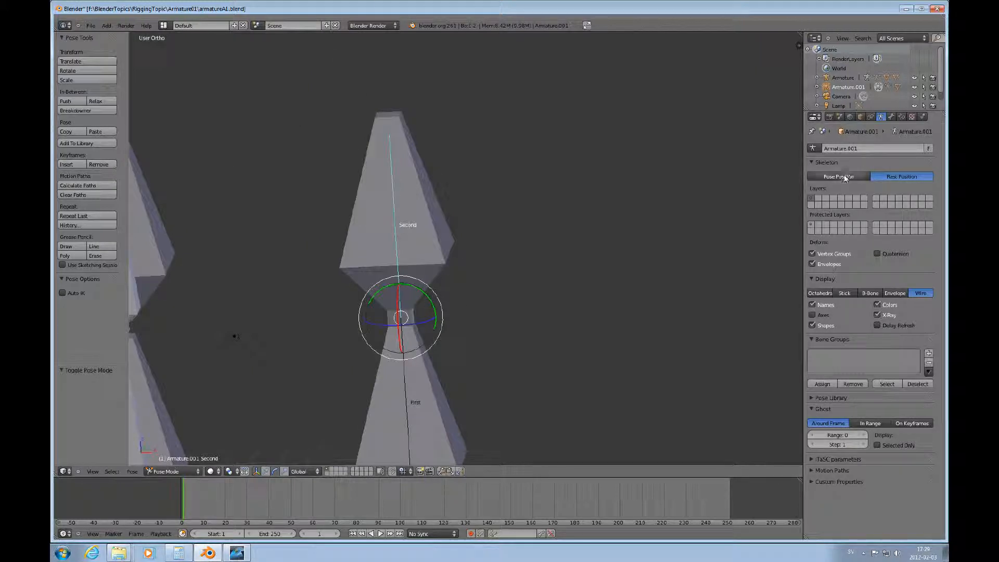
{"action": "left_click", "coordinate": [839, 177]}
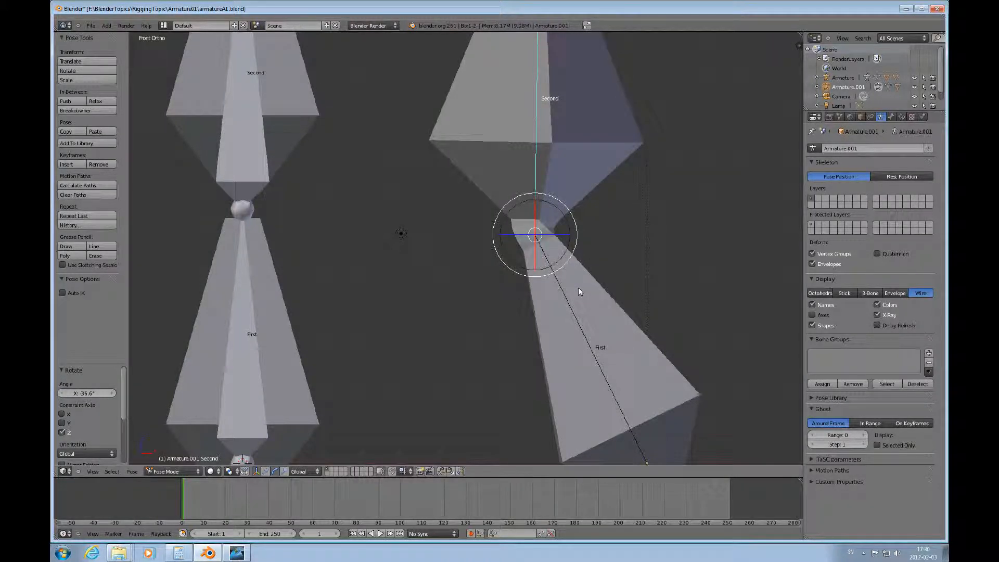
{"action": "mouse_move", "coordinate": [551, 297]}
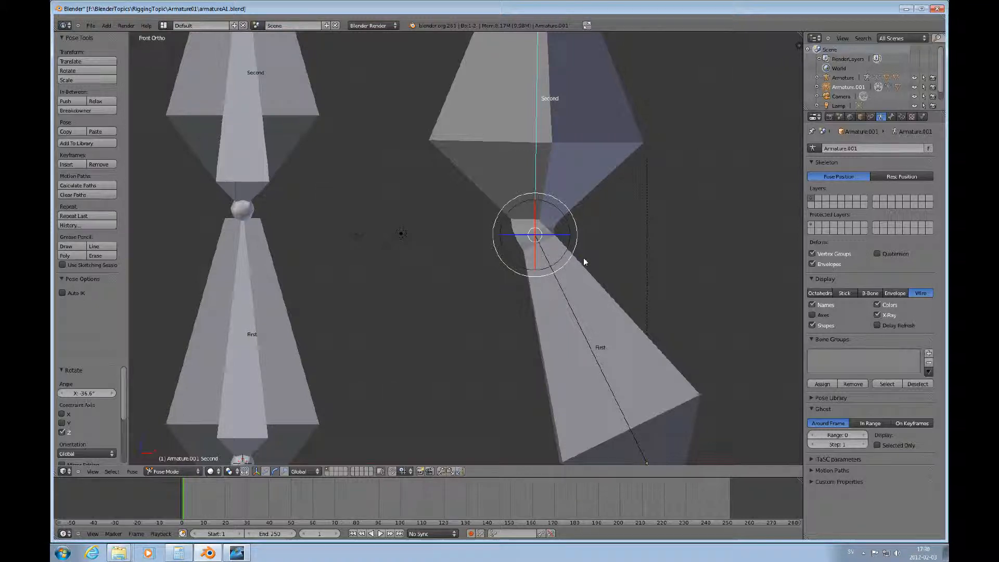
{"action": "scroll", "scroll_direction": "down", "scroll_amount": 3}
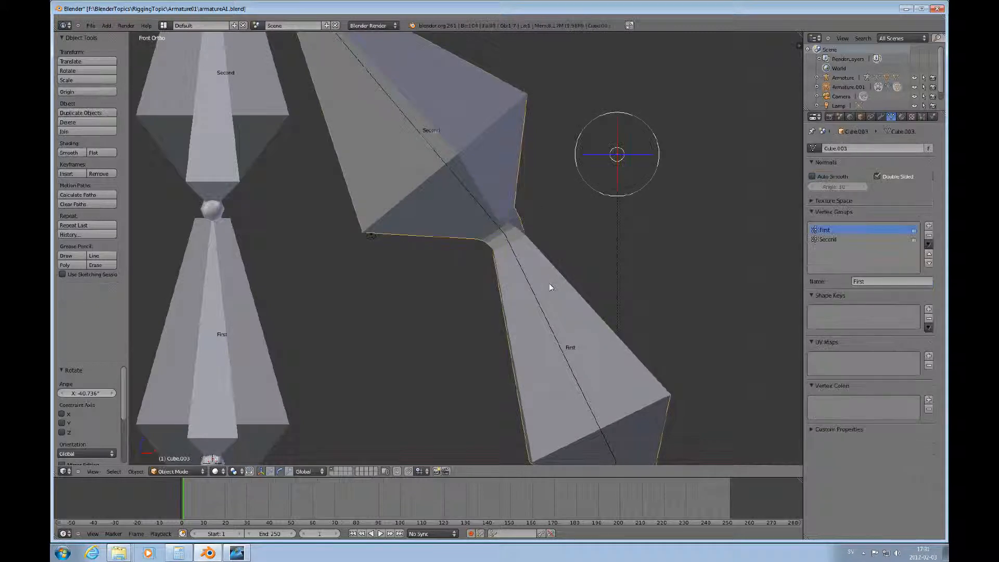
- Add a Subdivision Surface modifier and Shade Smooth to the joined mesh
{"action": "left_click", "coordinate": [567, 261]}
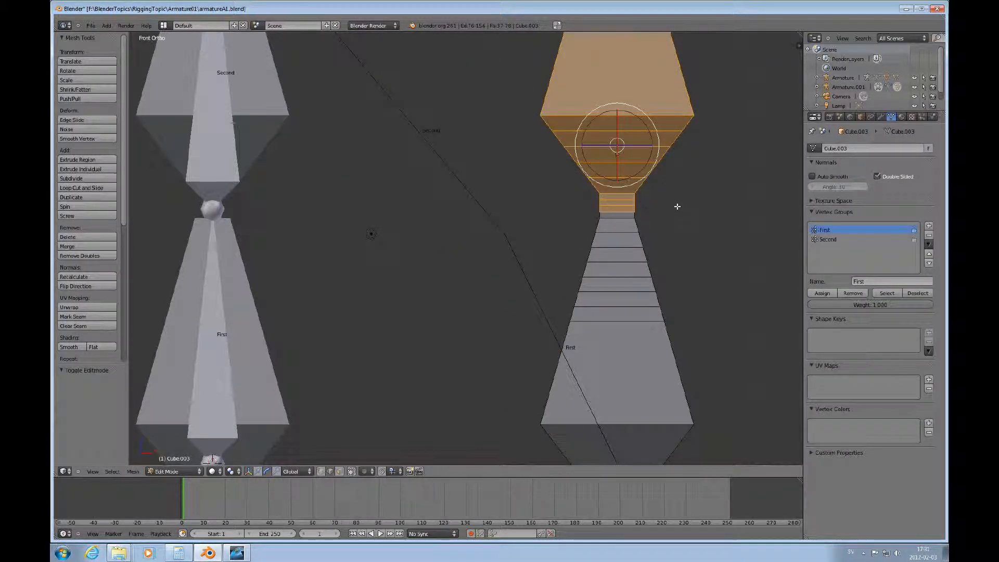
{"action": "scroll", "scroll_direction": "down", "scroll_amount": 3}
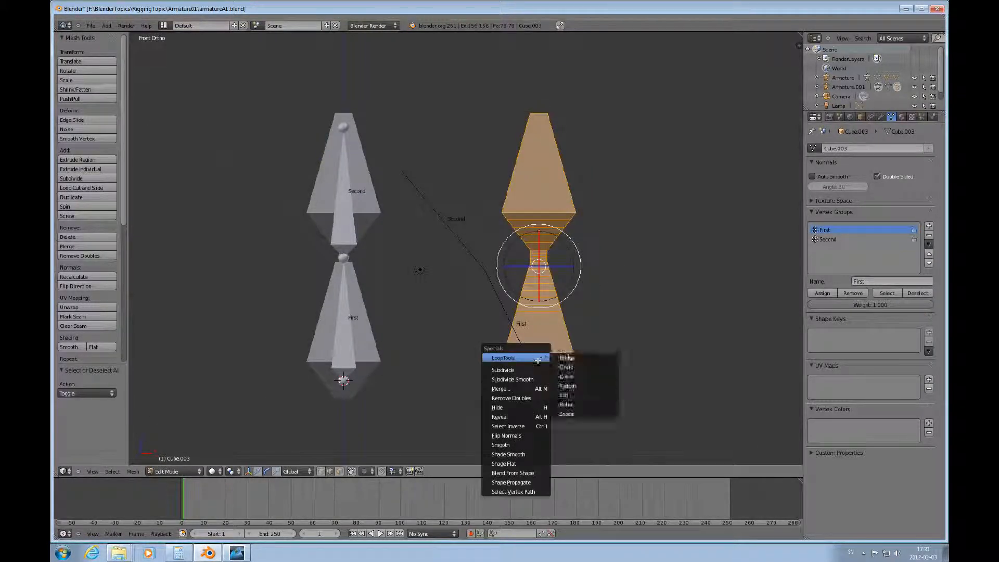
{"action": "left_click", "coordinate": [504, 463]}
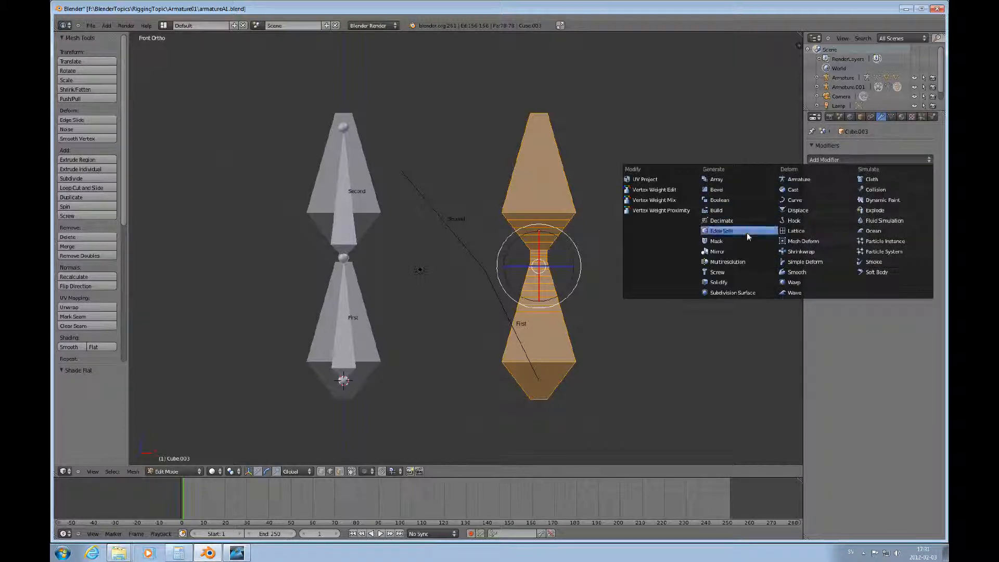
{"action": "mouse_move", "coordinate": [733, 293]}
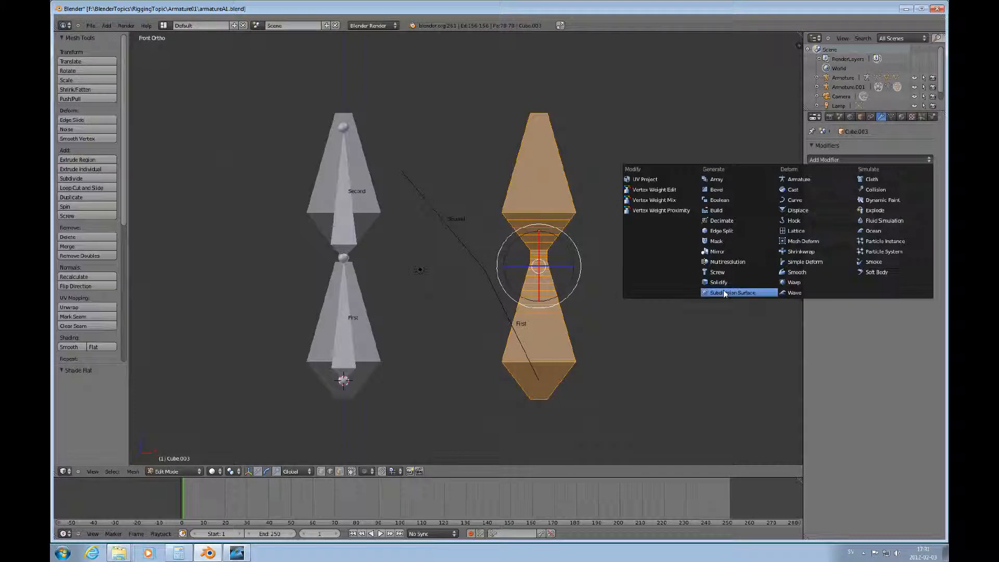
{"action": "left_click", "coordinate": [733, 292]}
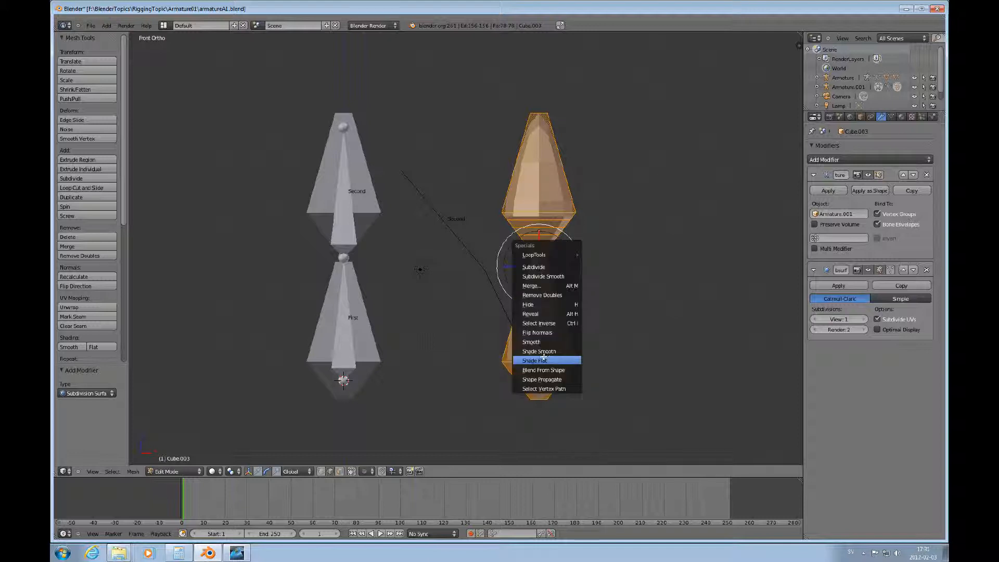
{"action": "left_click", "coordinate": [538, 351]}
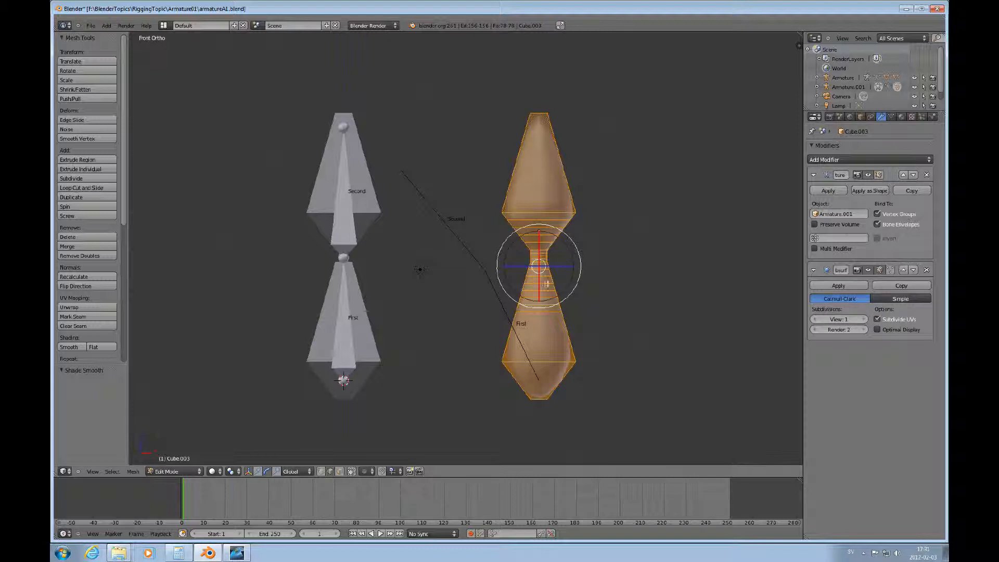
{"action": "key", "text": "Tab"}
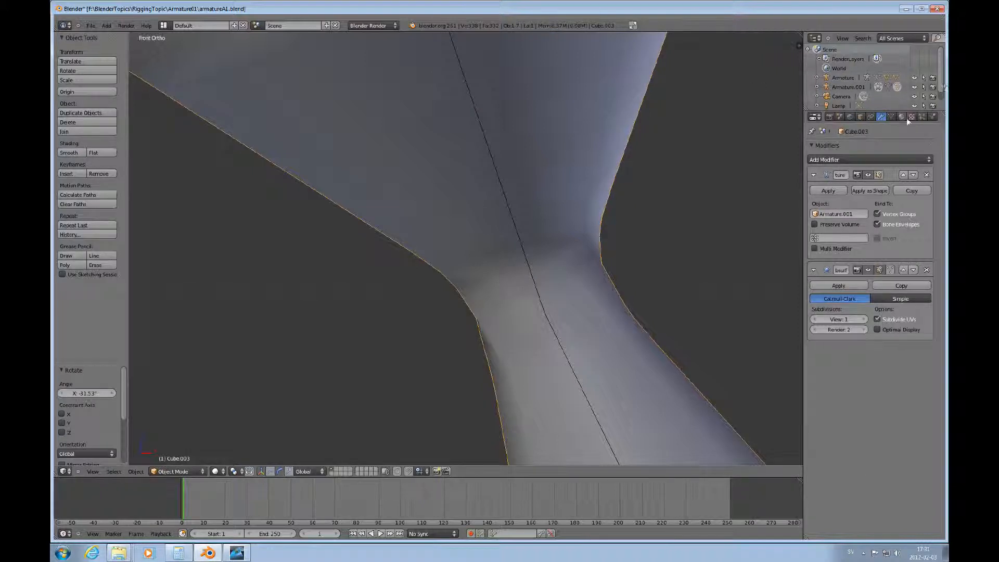
- Create a new material for the mesh, render a test image, and restore the 3D View
{"action": "left_click", "coordinate": [902, 116]}
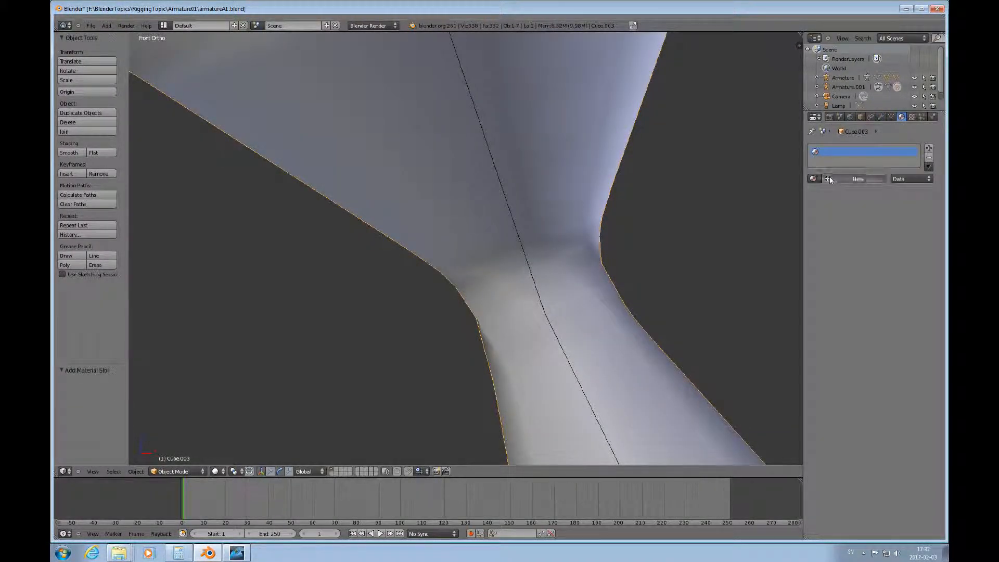
{"action": "left_click", "coordinate": [829, 179]}
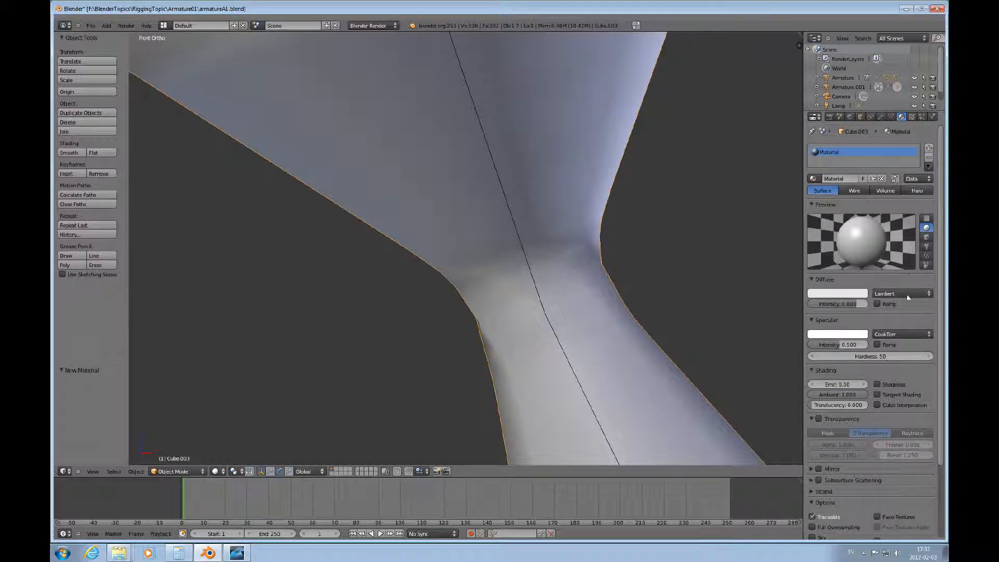
{"action": "mouse_move", "coordinate": [566, 228]}
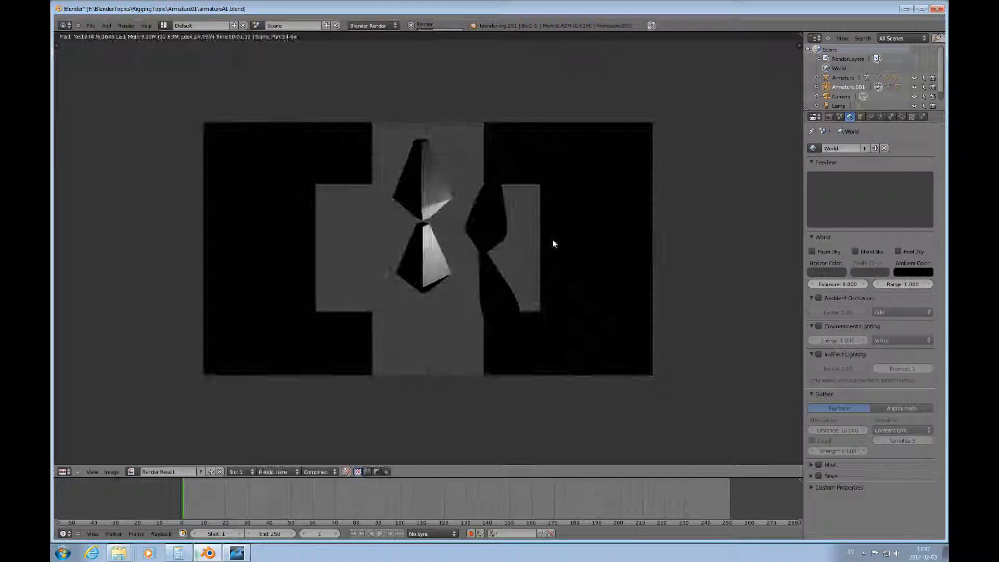
{"action": "left_click", "coordinate": [64, 472]}
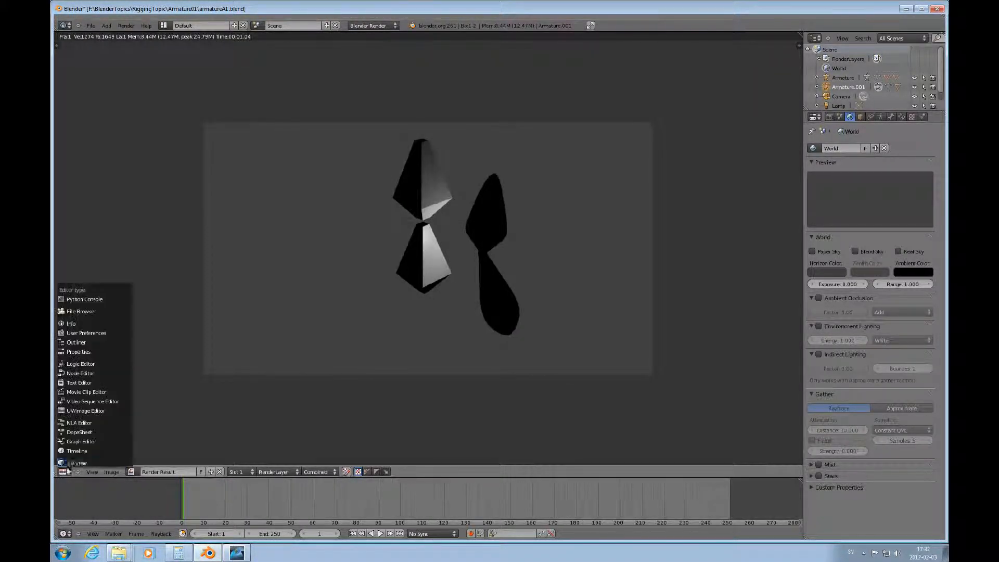
{"action": "left_click", "coordinate": [61, 472]}
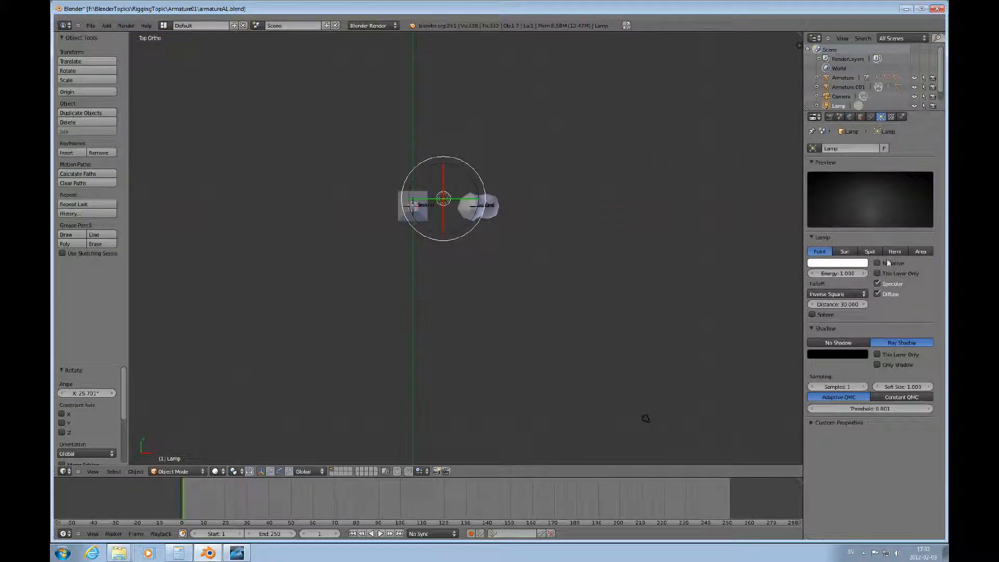
- Render the hemi-lit smooth mesh beside the blocky original, then return to the 3D View
{"action": "key", "text": "F12"}
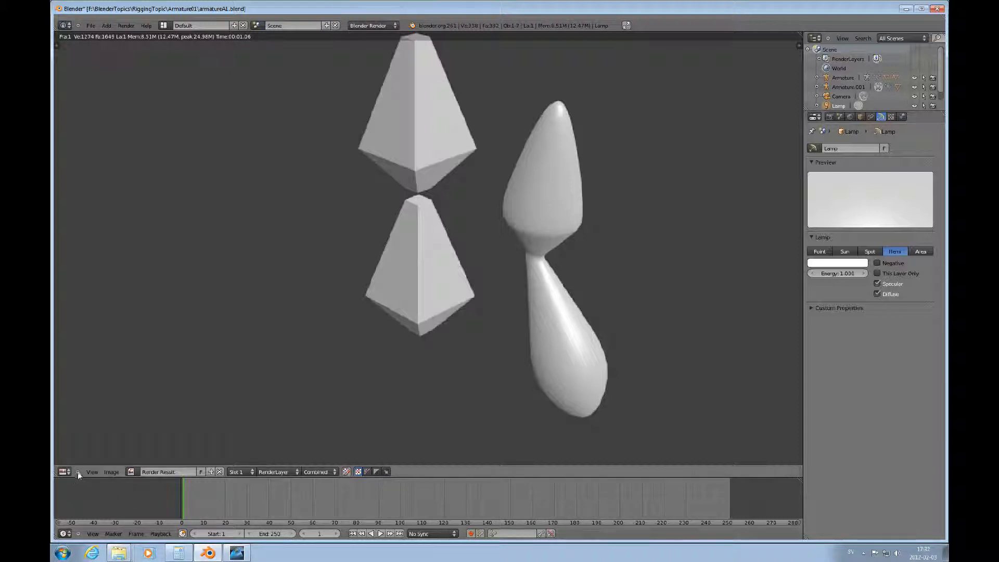
{"action": "left_click", "coordinate": [64, 472]}
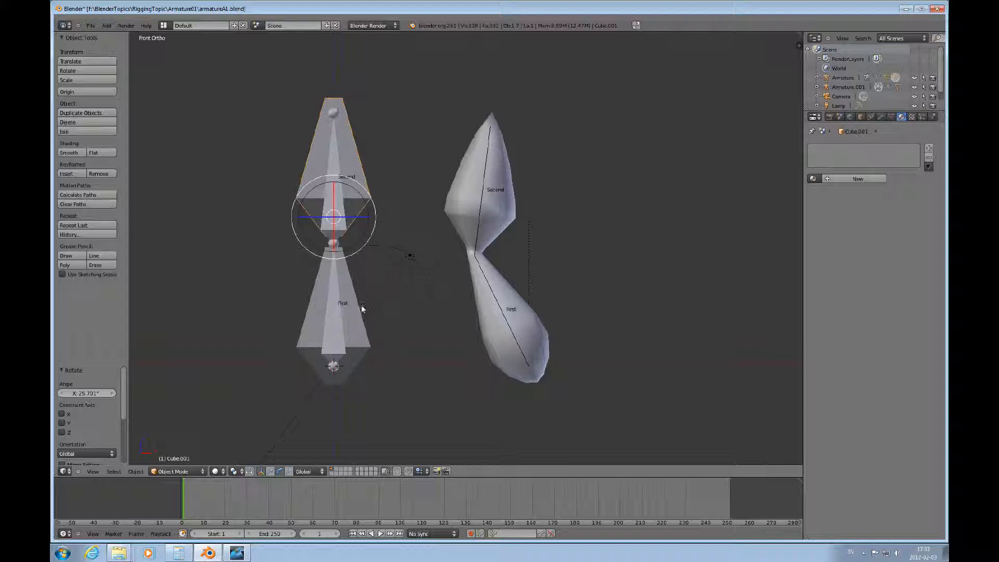
{"action": "mouse_move", "coordinate": [357, 257]}
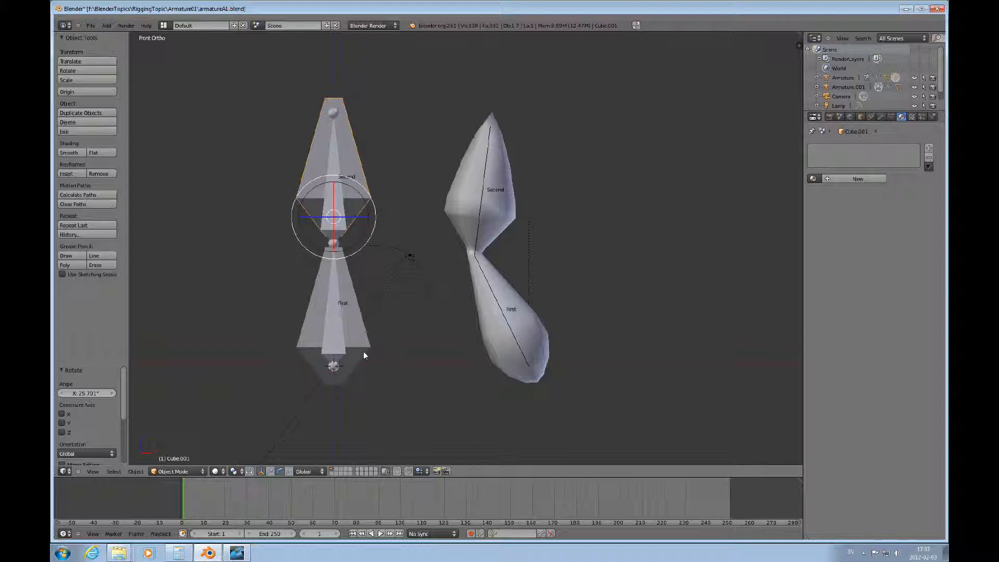
{"action": "mouse_move", "coordinate": [360, 237]}
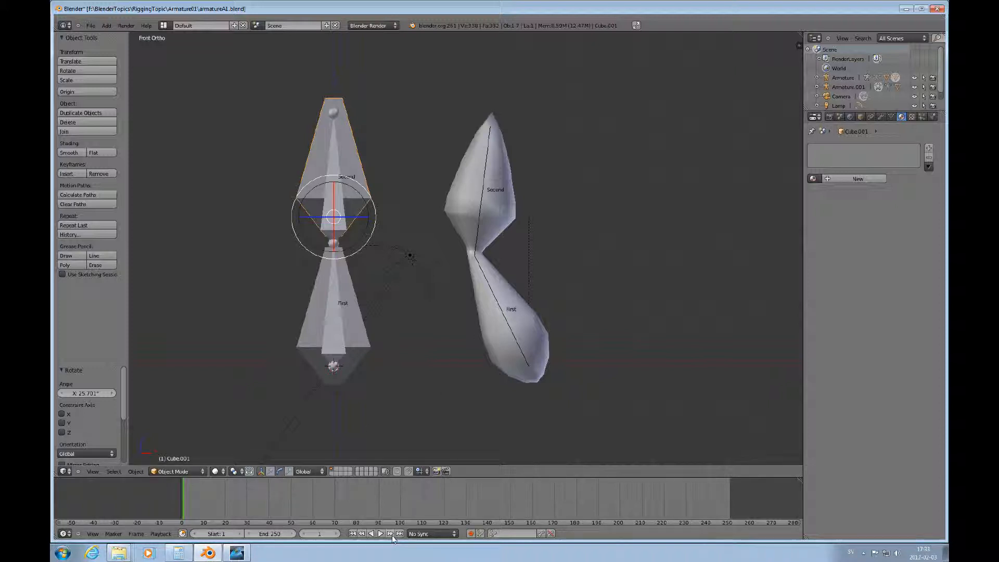
{"action": "mouse_move", "coordinate": [447, 432]}
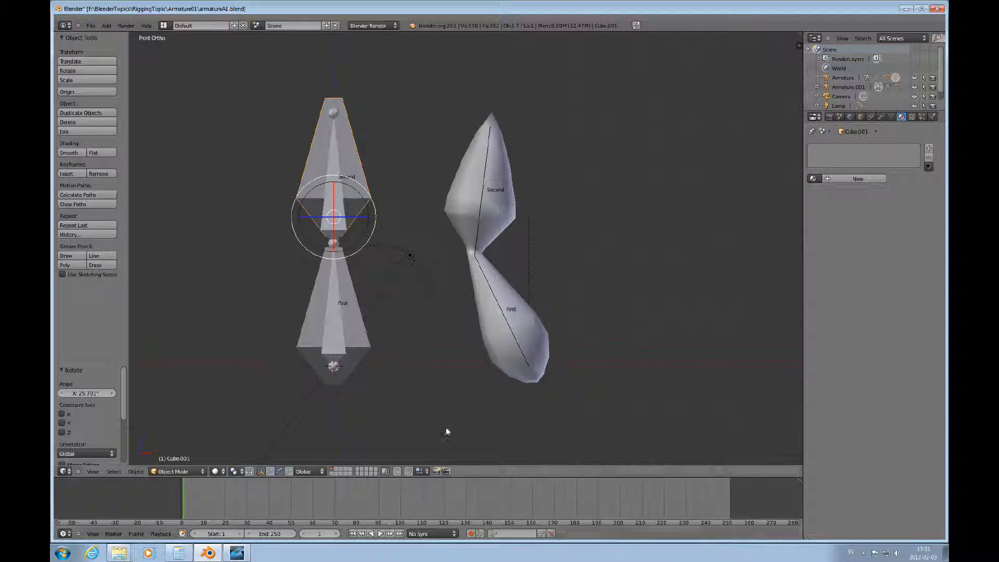